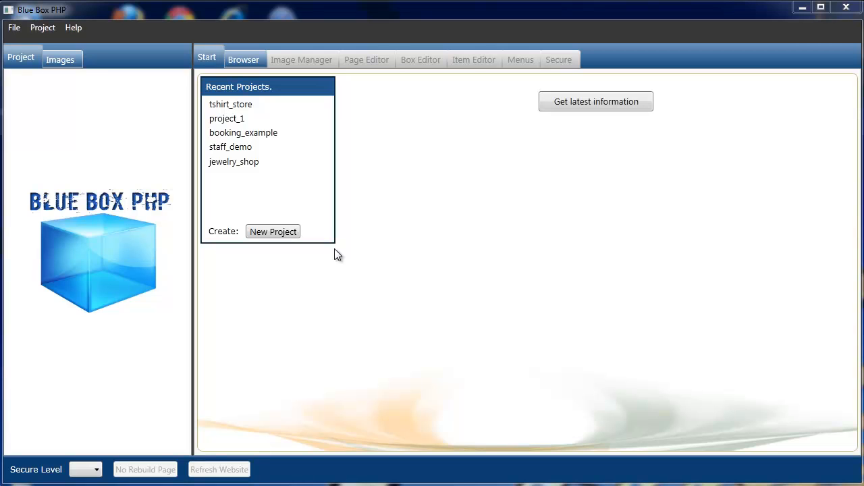
mouse_move(345, 194)
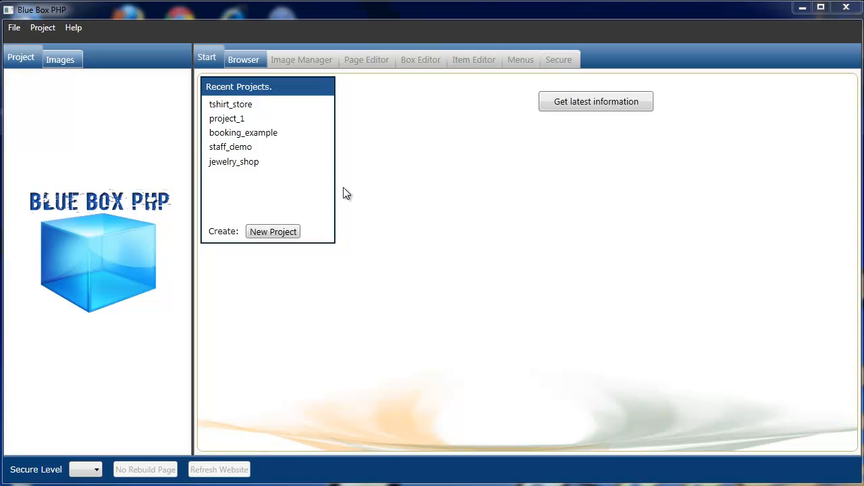
Open the tshirt_store project from the Recent Projects list
click(230, 104)
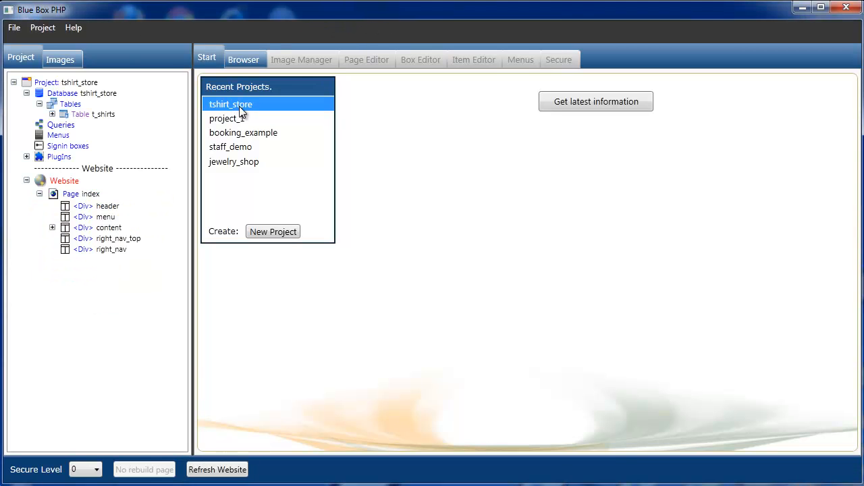
Rebuild the index page and scroll through the T-Shirt Store preview
click(92, 195)
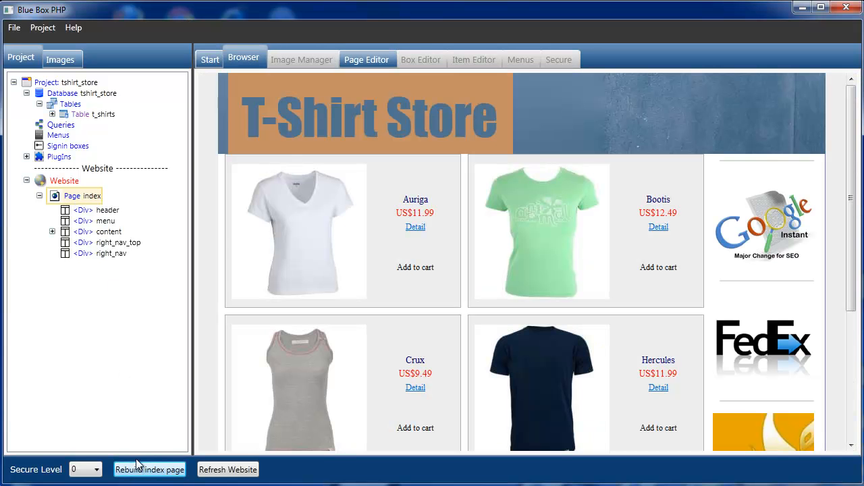
scroll(down, 3)
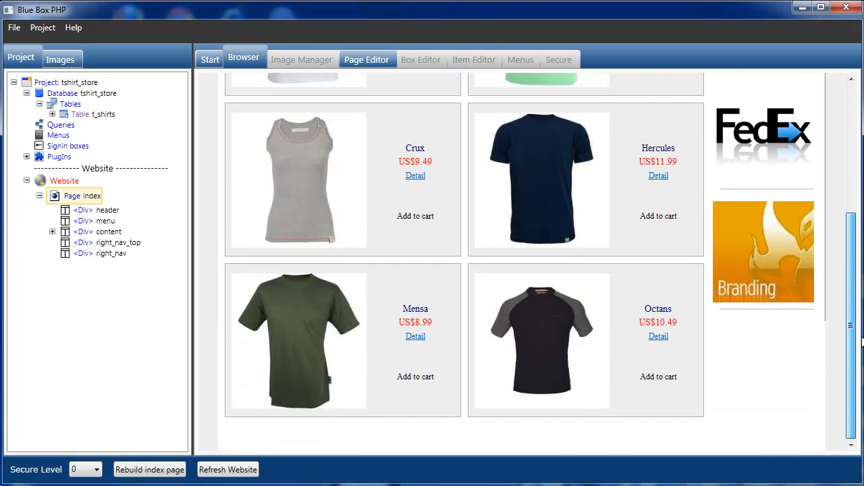
scroll(up, 3)
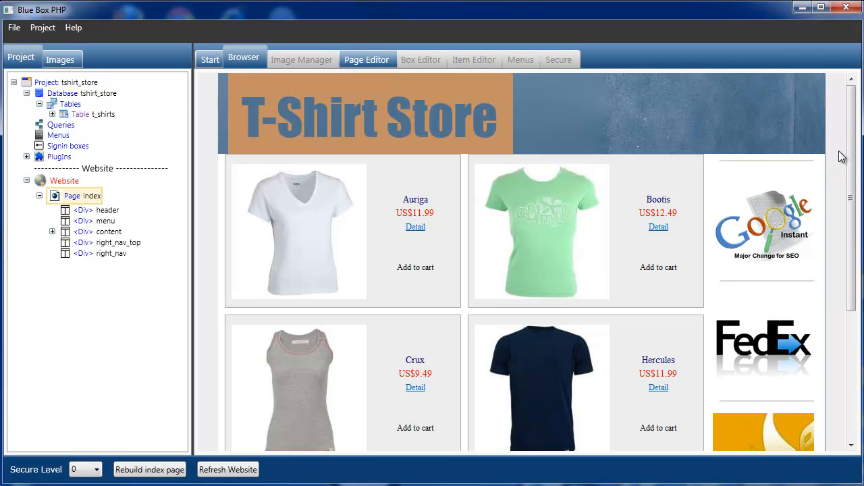
scroll(down, 3)
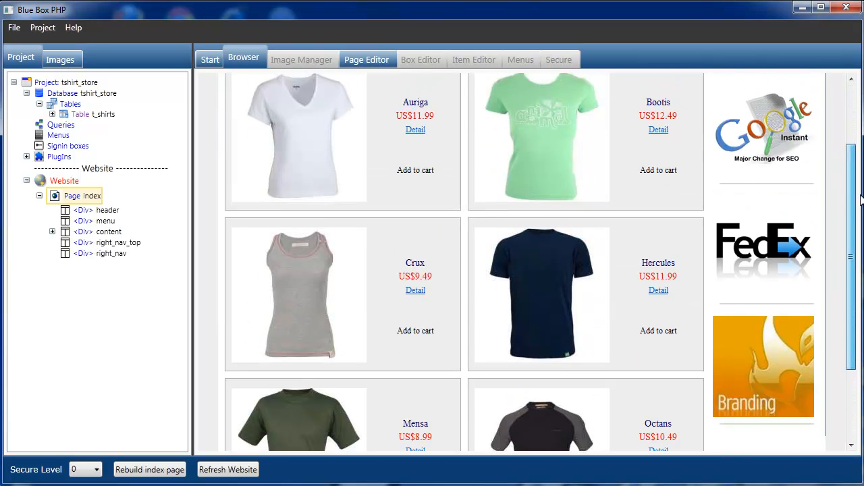
scroll(up, 3)
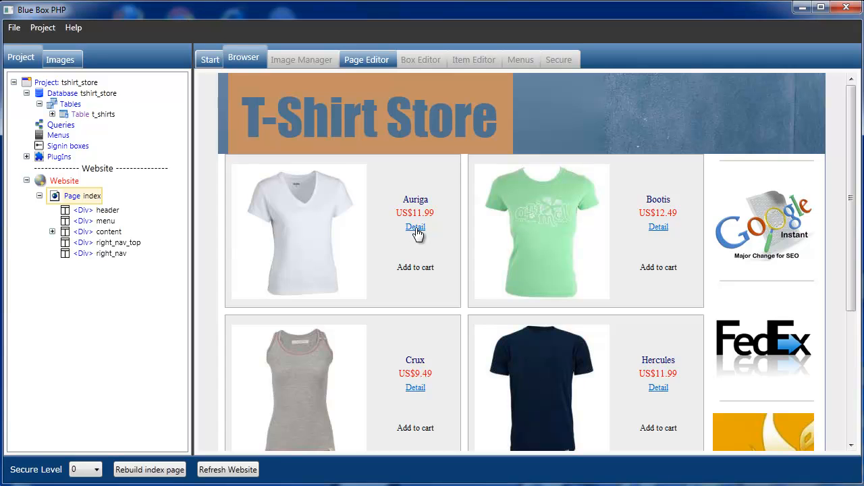
View the Auriga shirt's detail image and close the enlarged popup
click(416, 227)
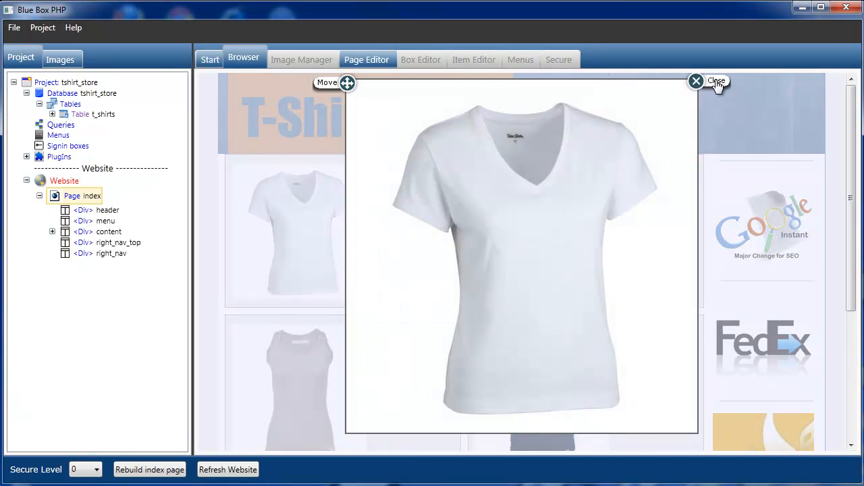
click(697, 81)
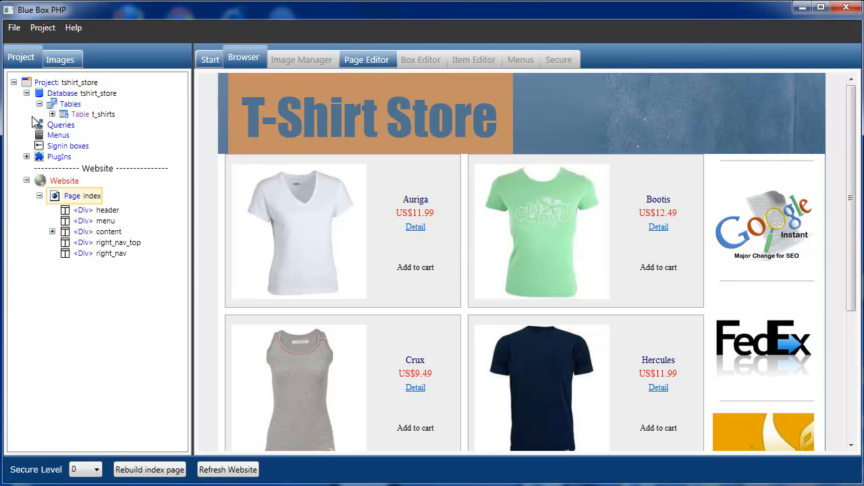
Create a new user item in the t_shirts DataBox, naming it googleBtn
click(54, 114)
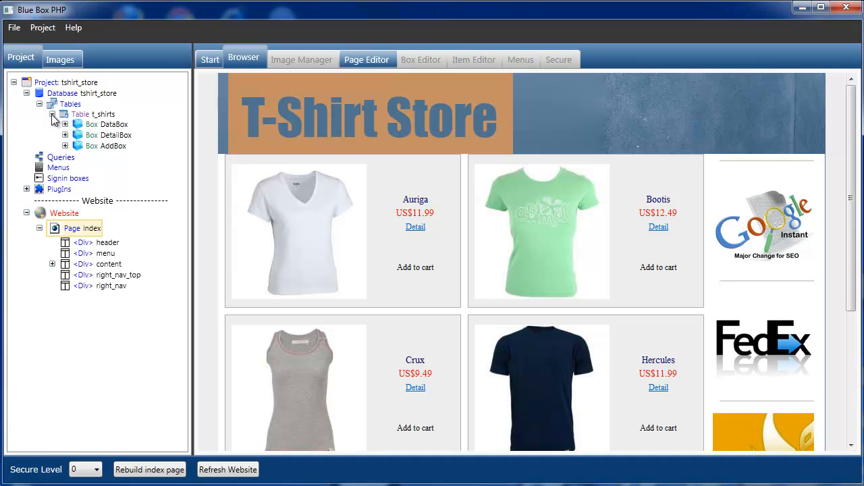
mouse_move(84, 128)
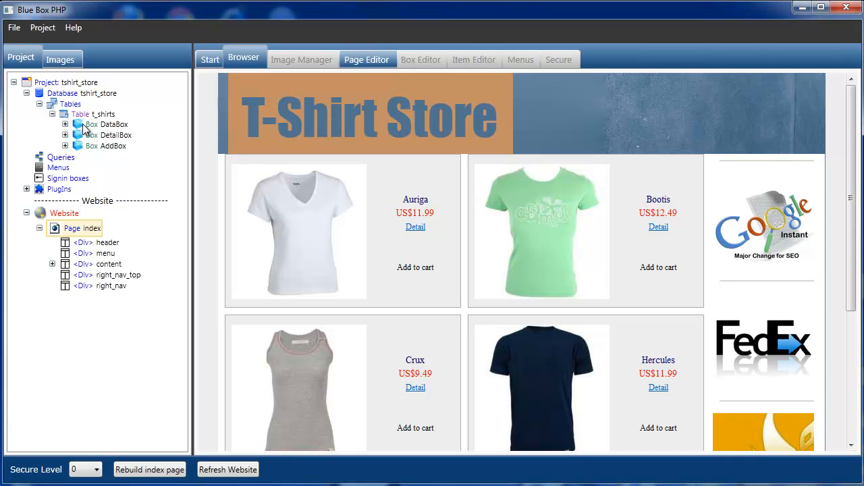
mouse_move(89, 129)
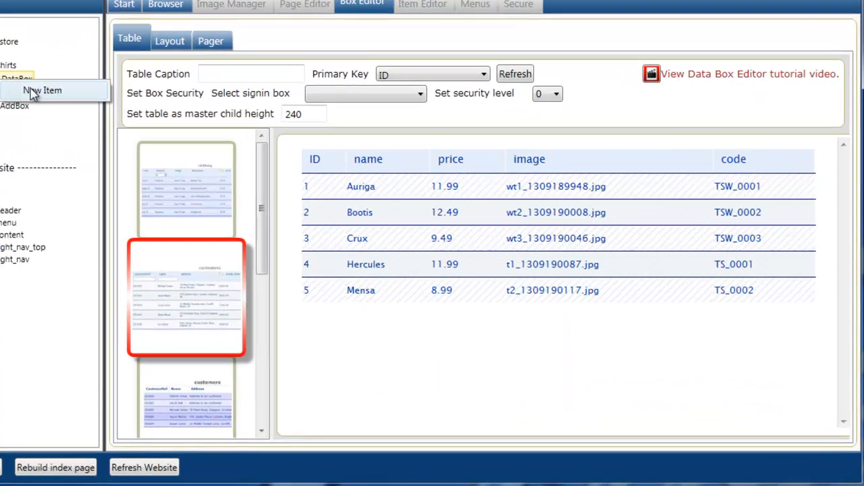
click(43, 89)
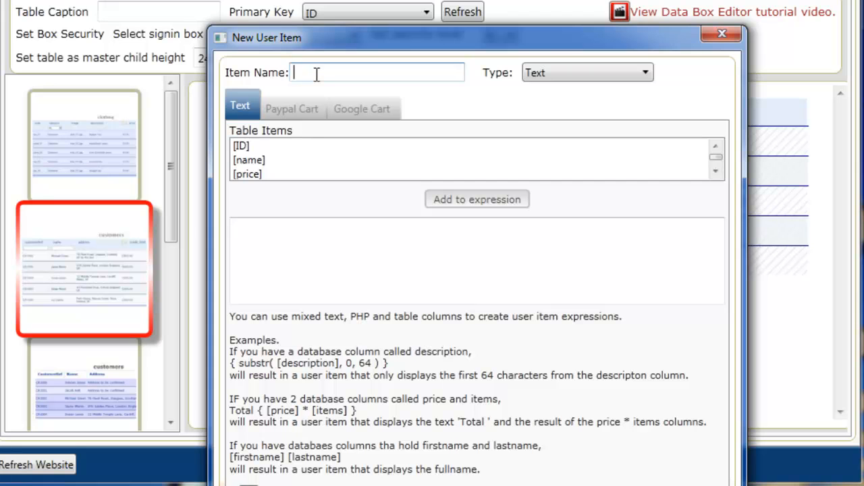
text(go)
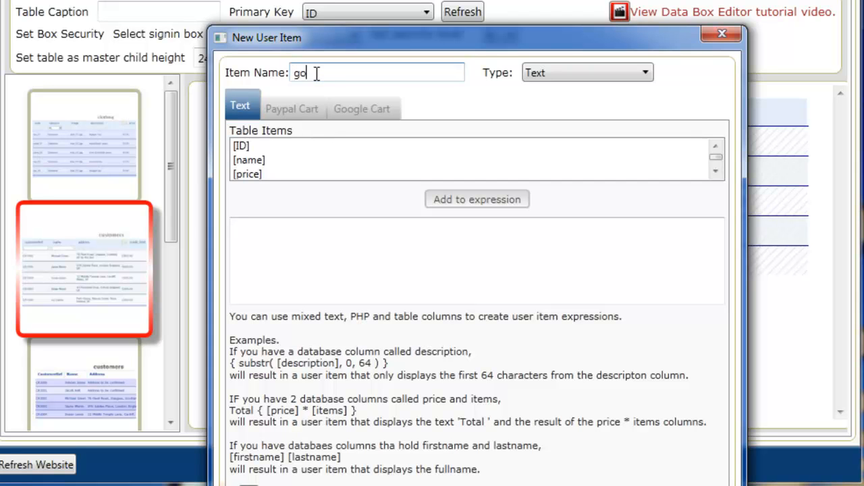
text(ogleBtn)
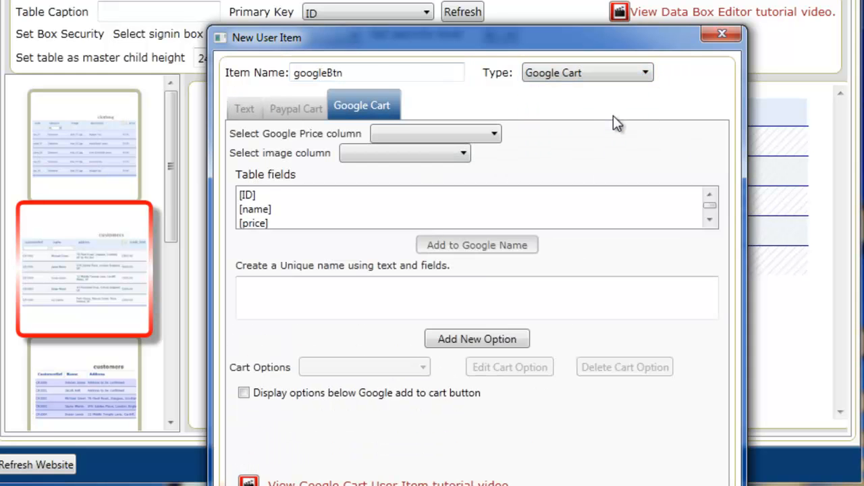
mouse_move(554, 168)
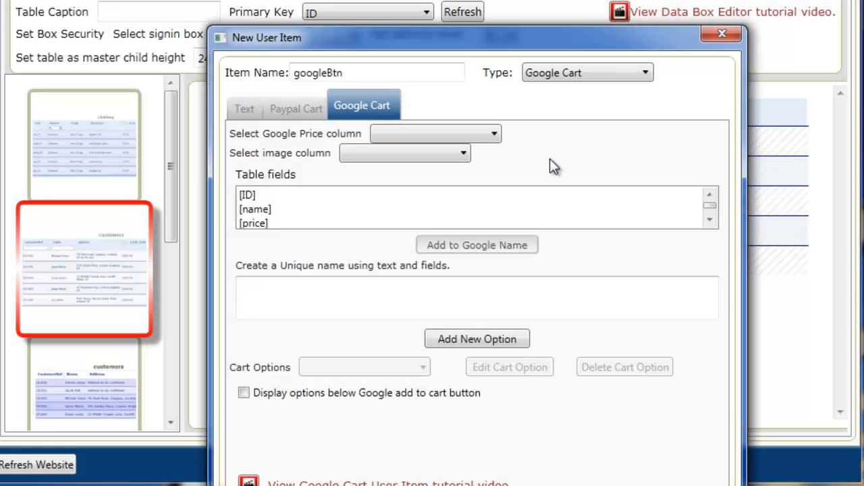
mouse_move(532, 159)
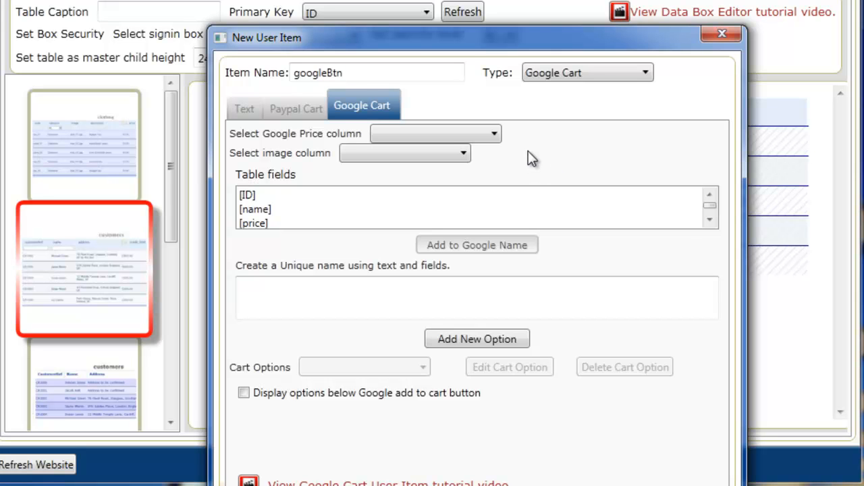
mouse_move(527, 148)
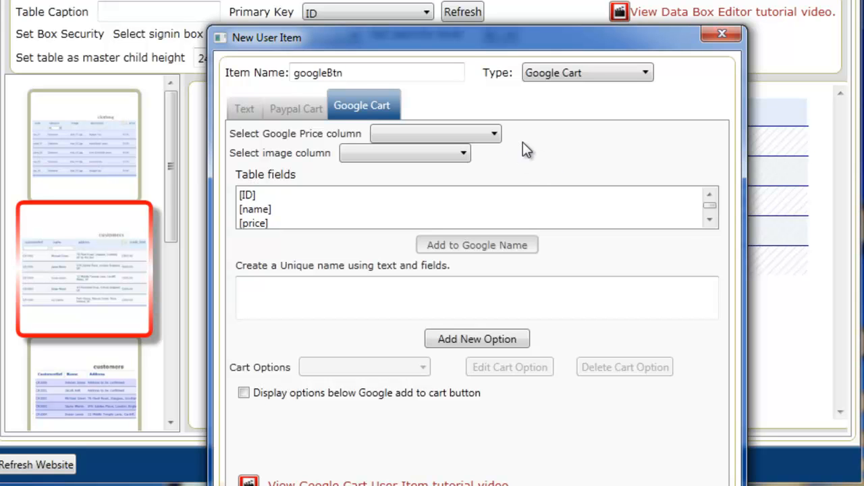
Set the Google price column to [price] and the image column to [image]
click(493, 134)
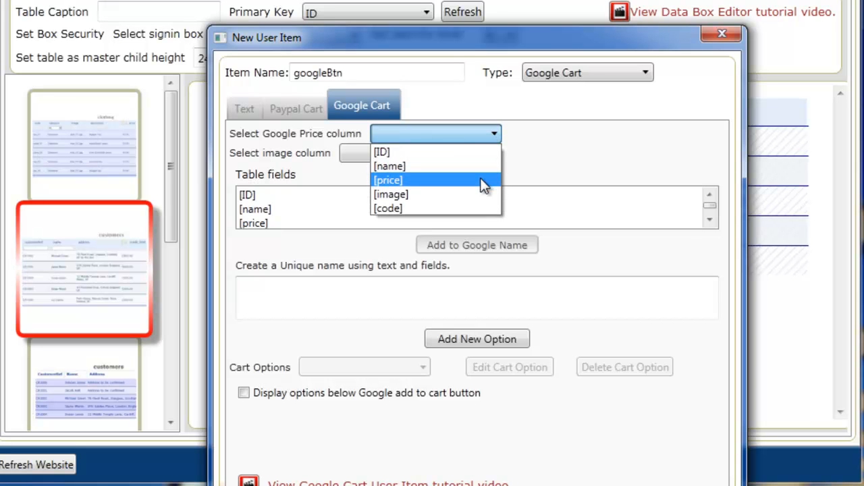
click(388, 181)
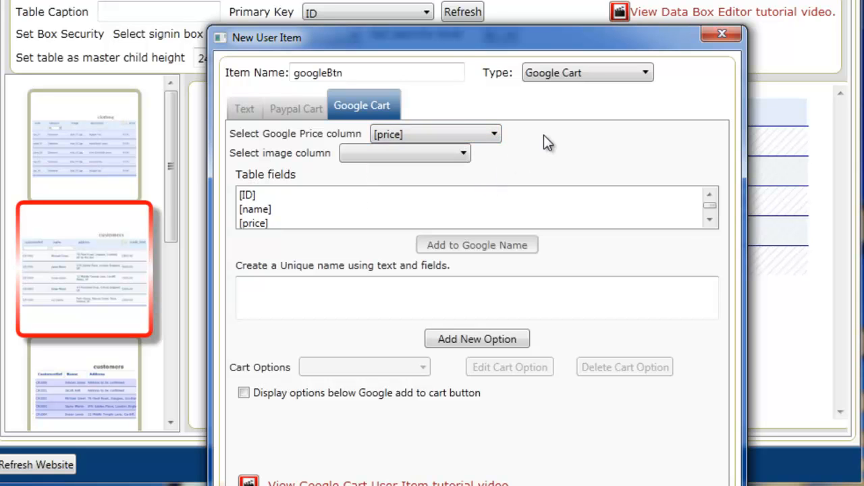
mouse_move(451, 168)
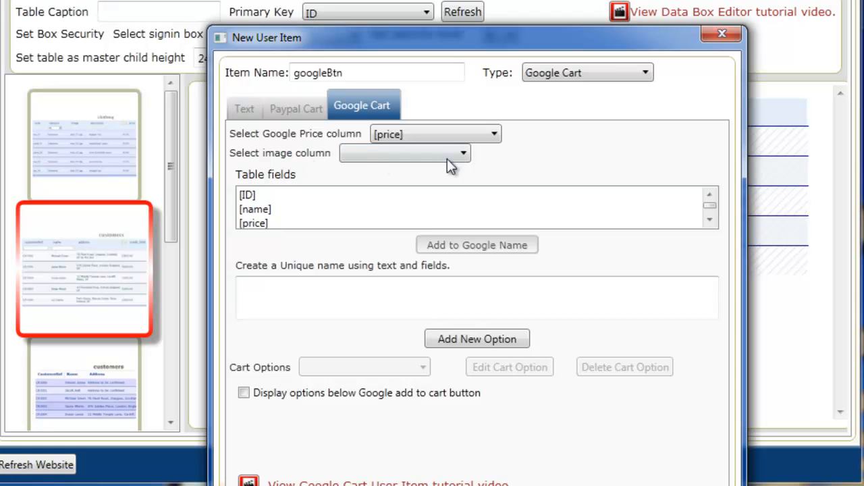
click(462, 153)
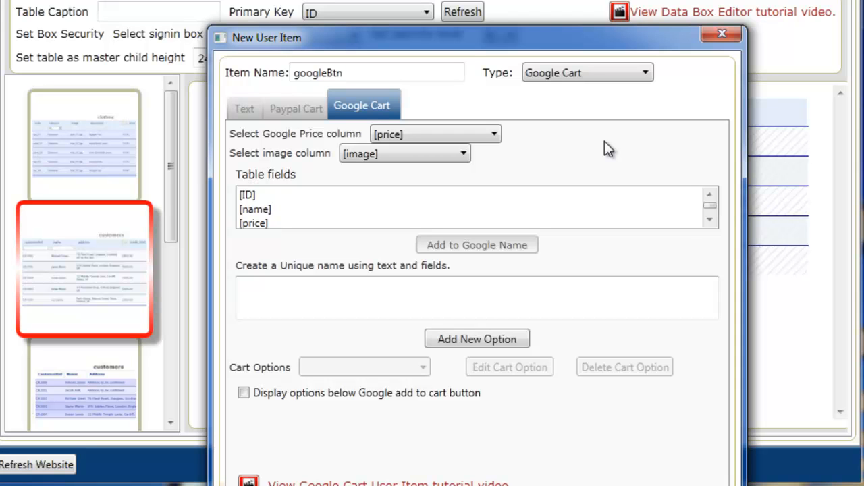
mouse_move(557, 182)
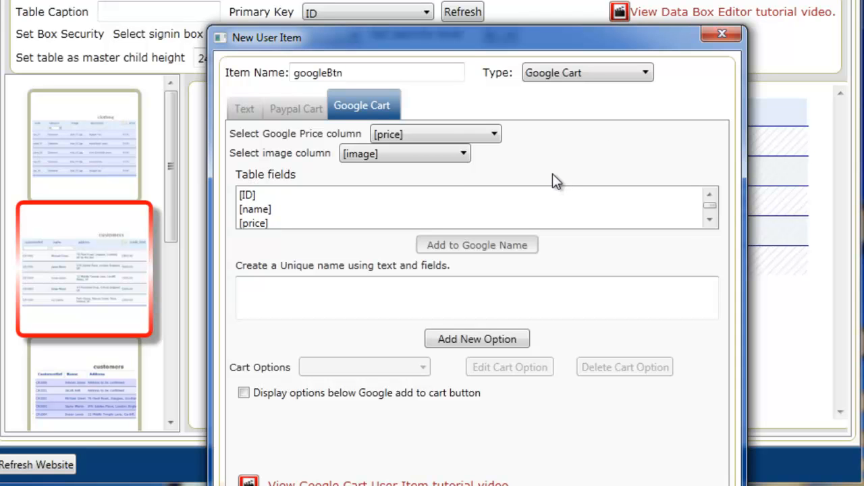
mouse_move(344, 278)
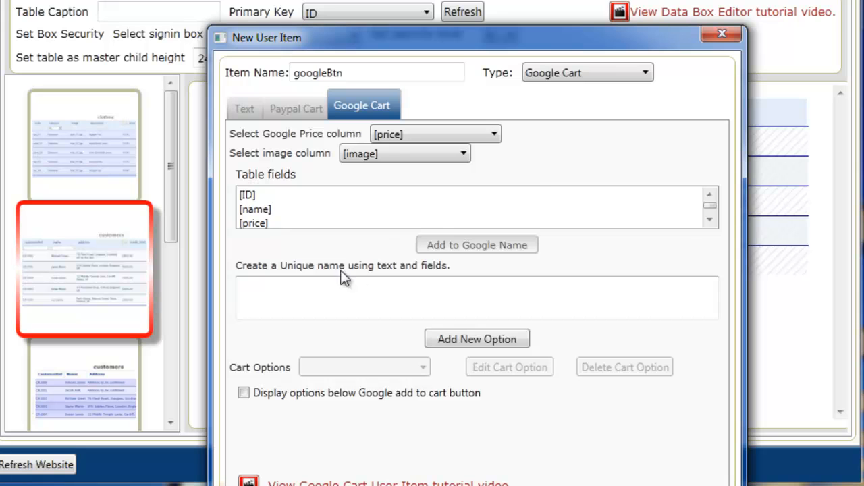
mouse_move(251, 204)
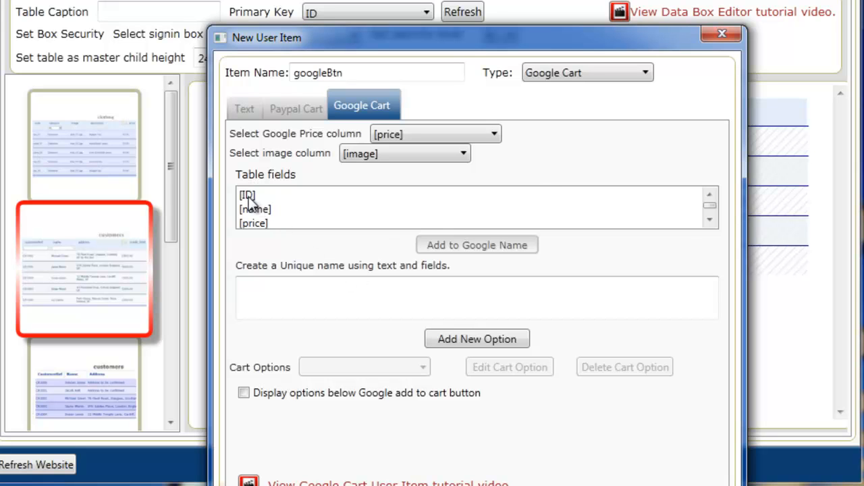
Build the unique Google name from the ID, code and name fields as [ID]_[code]_[name]
click(476, 246)
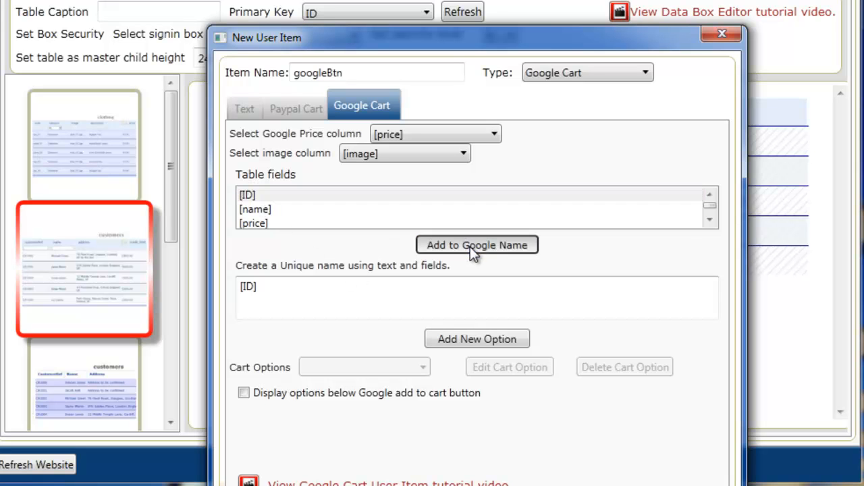
click(711, 221)
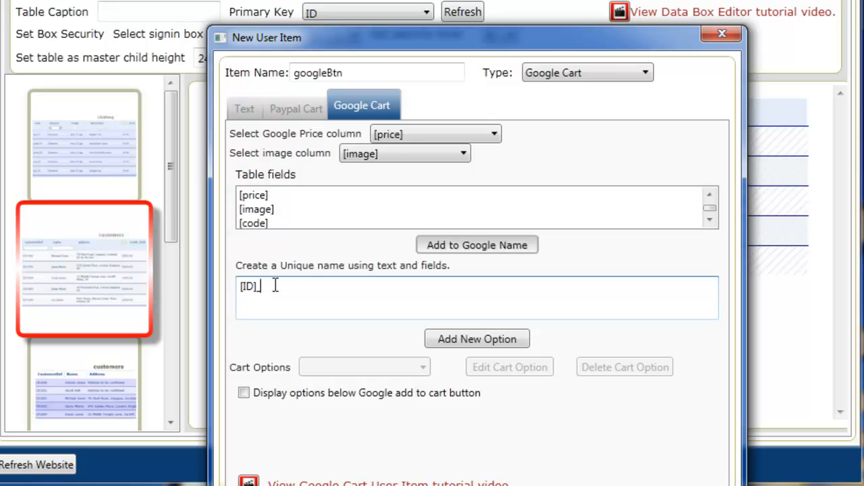
click(254, 208)
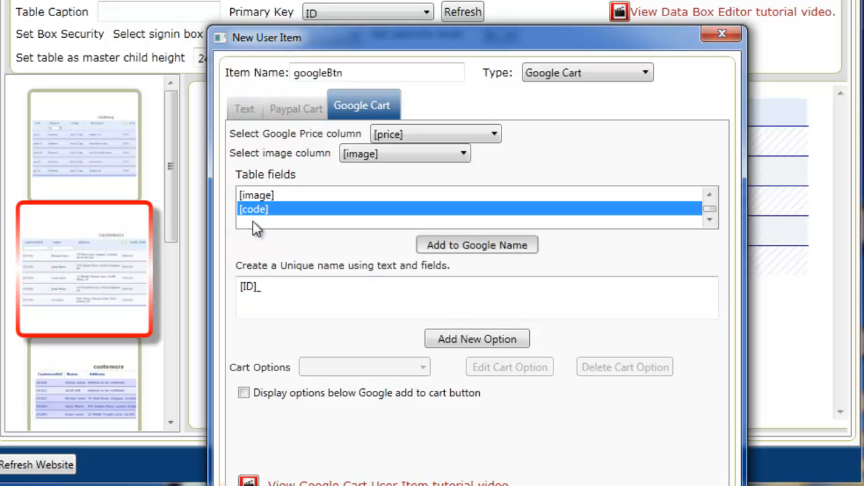
click(476, 244)
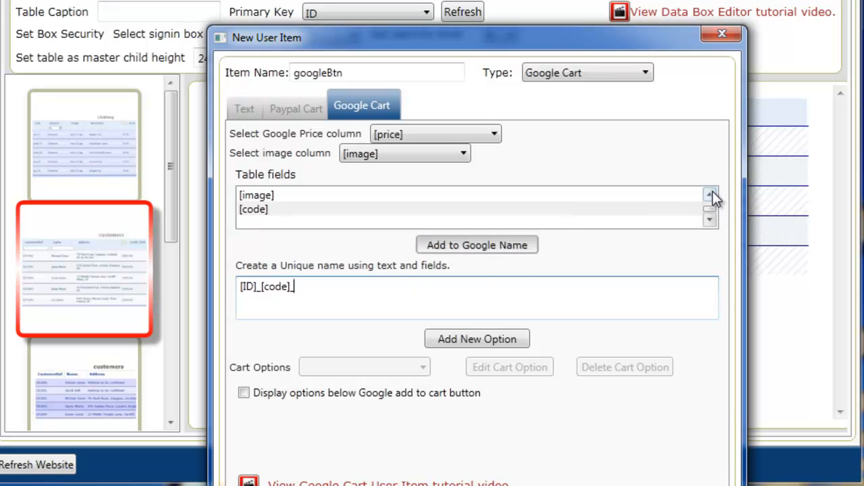
click(711, 194)
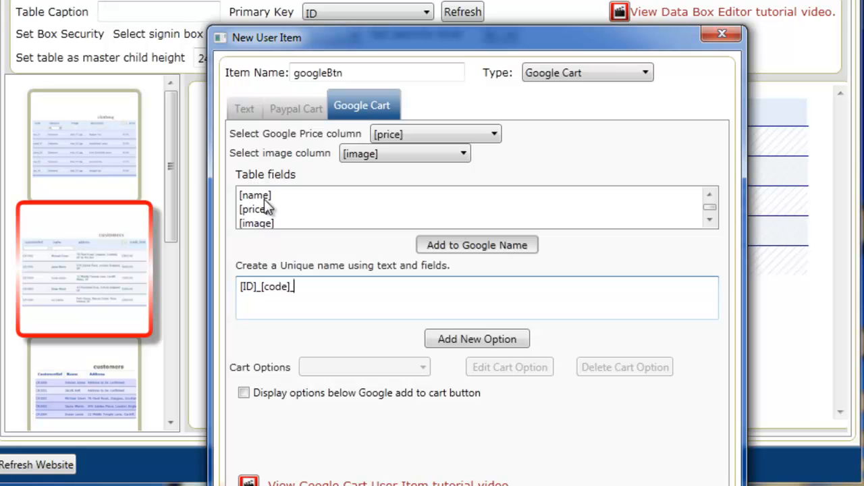
click(255, 194)
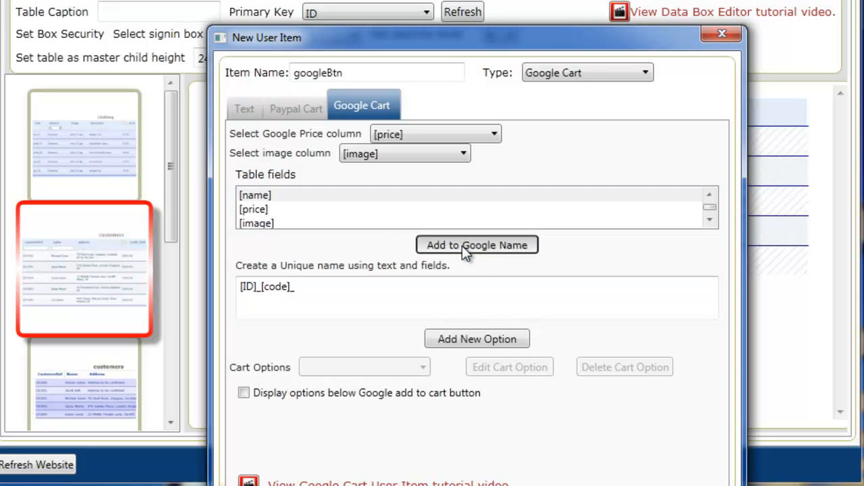
click(477, 244)
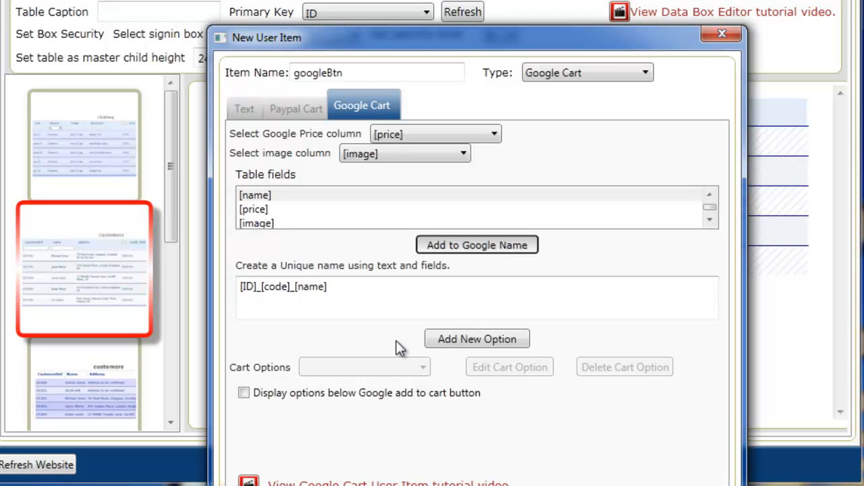
mouse_move(413, 344)
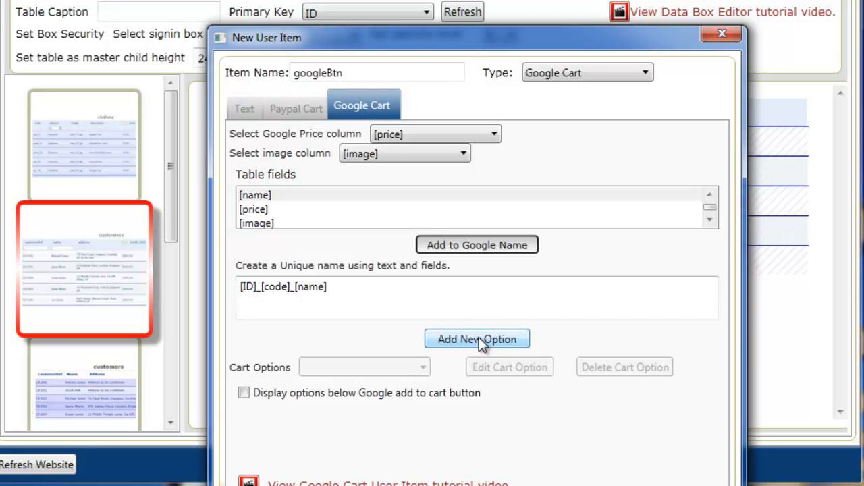
Create a Size cart option listing S, M, L, XL and XXL
click(477, 339)
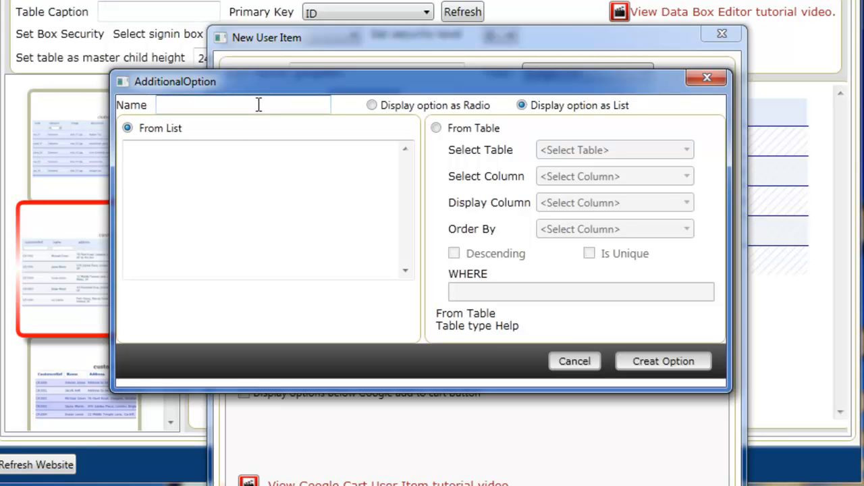
text(Size)
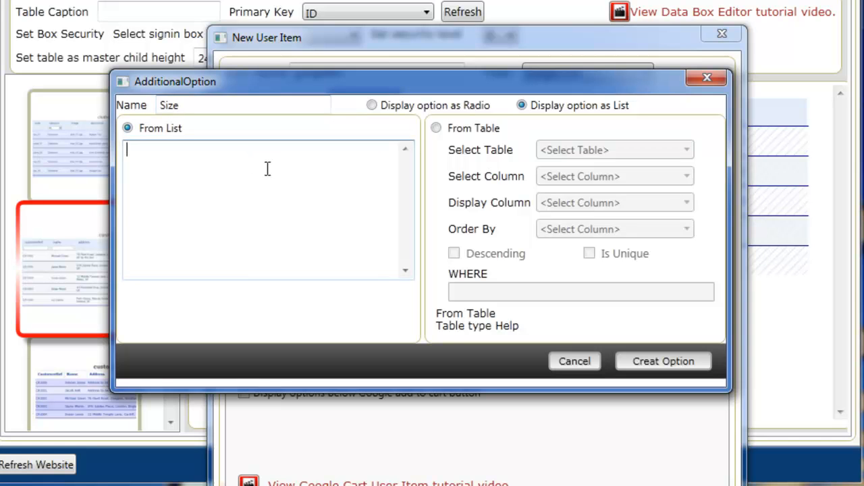
mouse_move(390, 188)
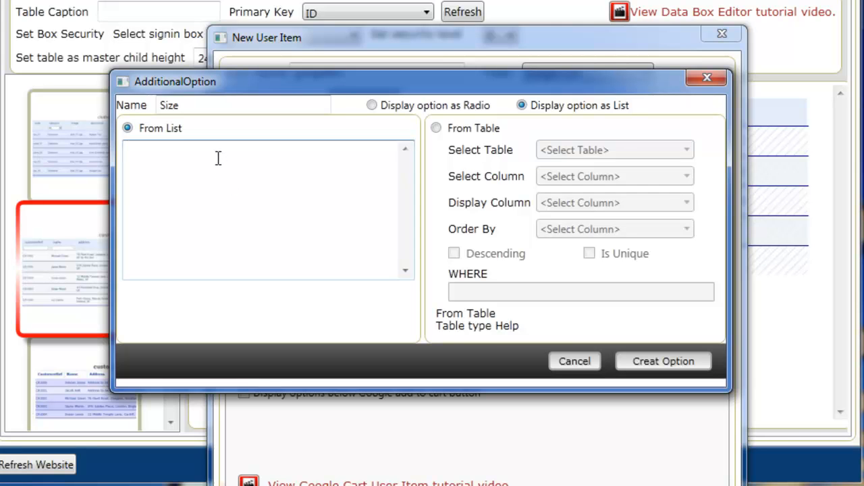
mouse_move(214, 154)
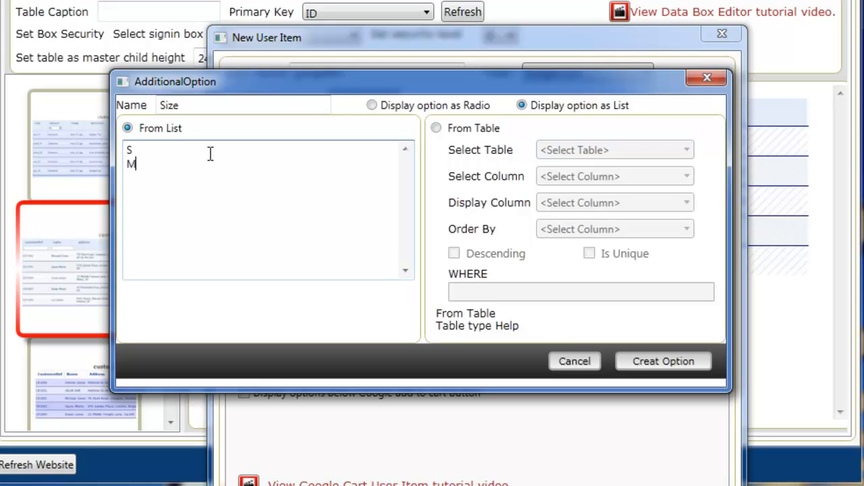
text(L)
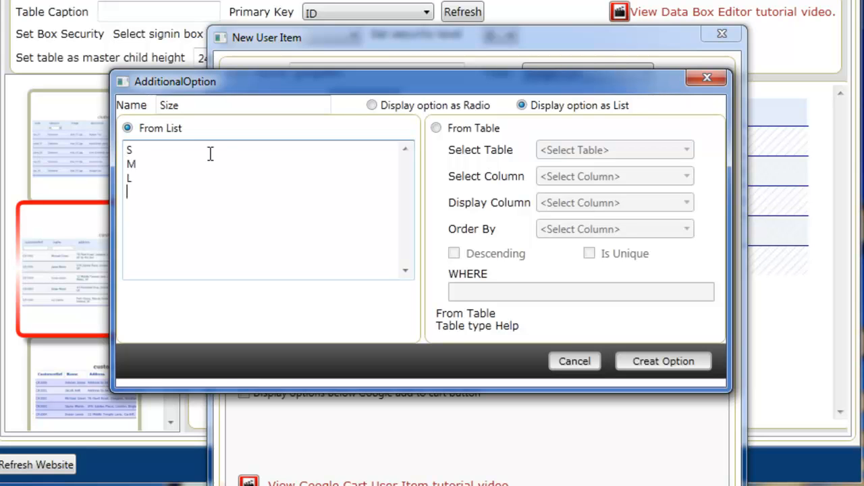
text(X)
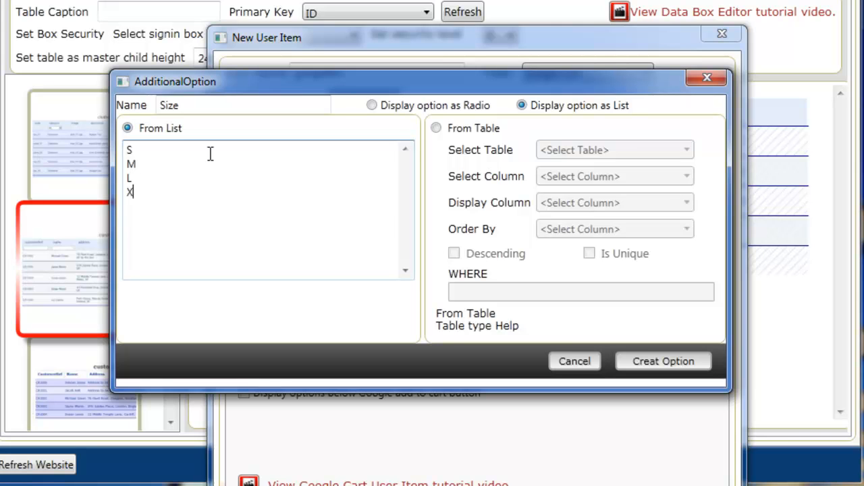
text(L)
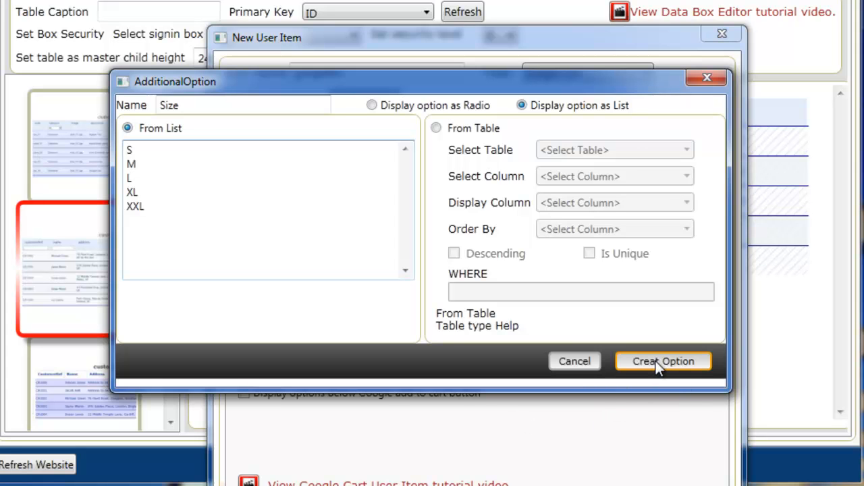
click(663, 362)
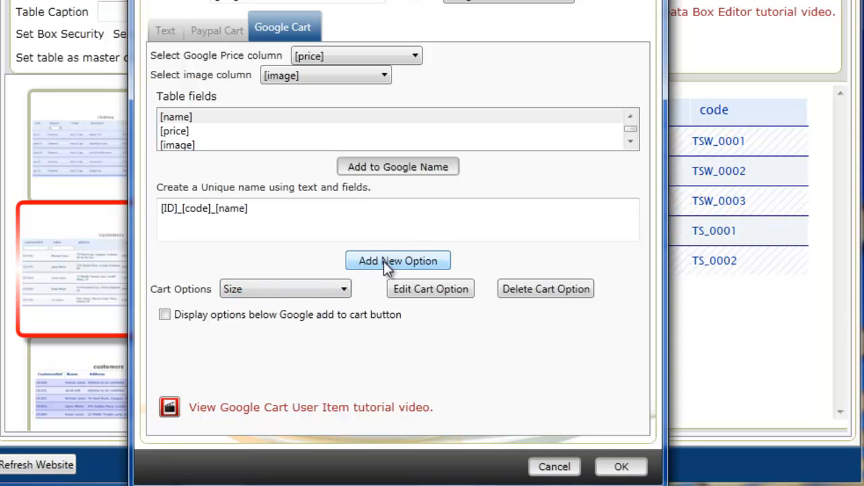
Add a Colour cart option listing White, Yellow, Green and Navy
click(397, 261)
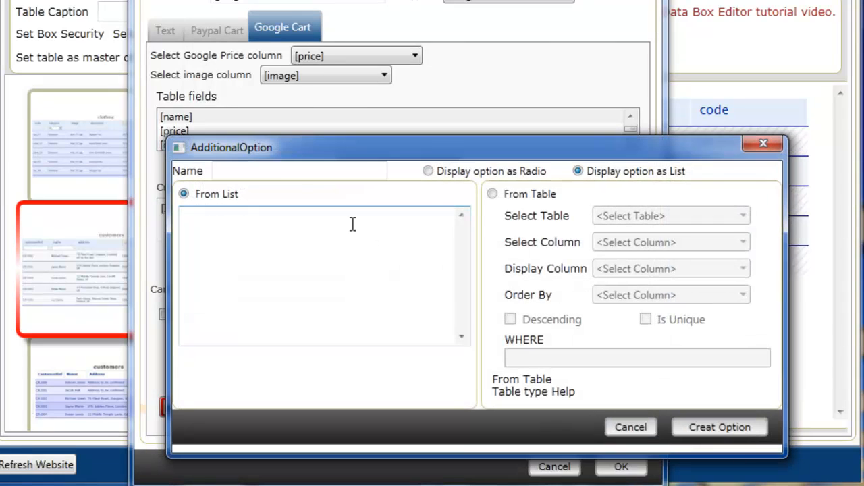
click(299, 170)
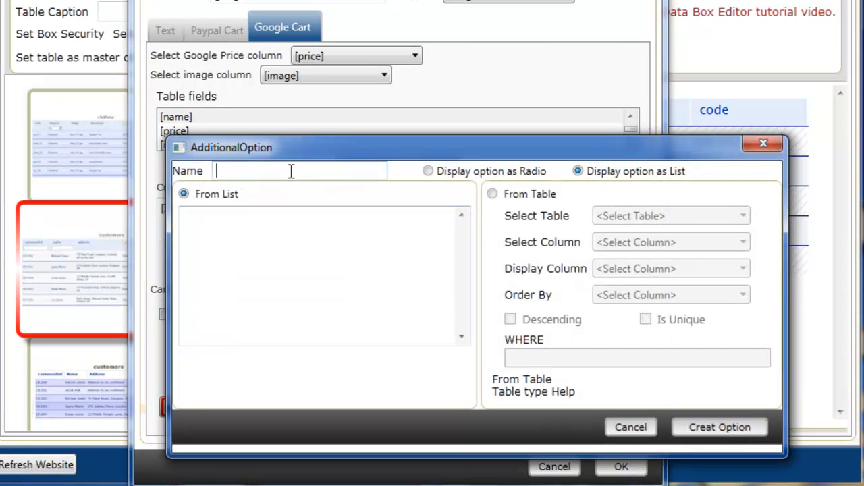
text(Colo)
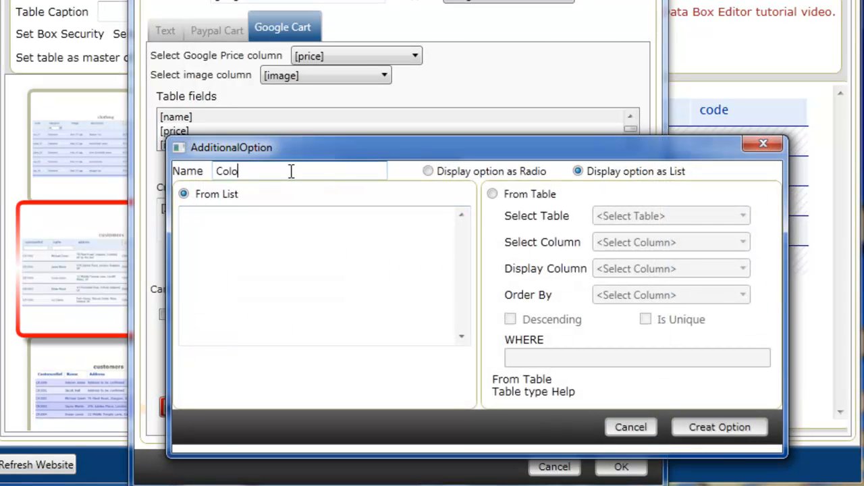
text(ur)
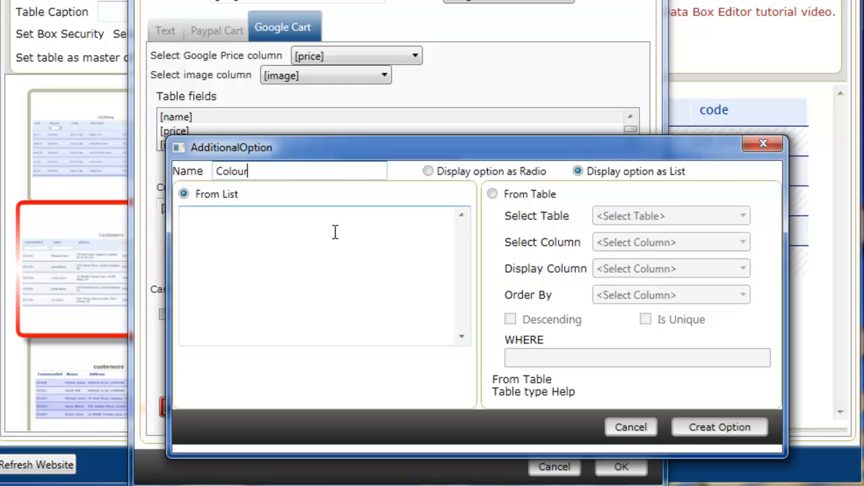
text(W)
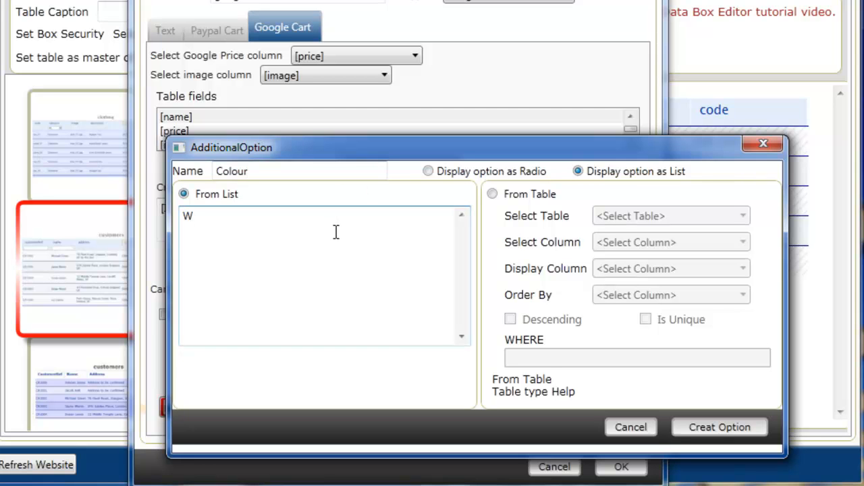
text(hite)
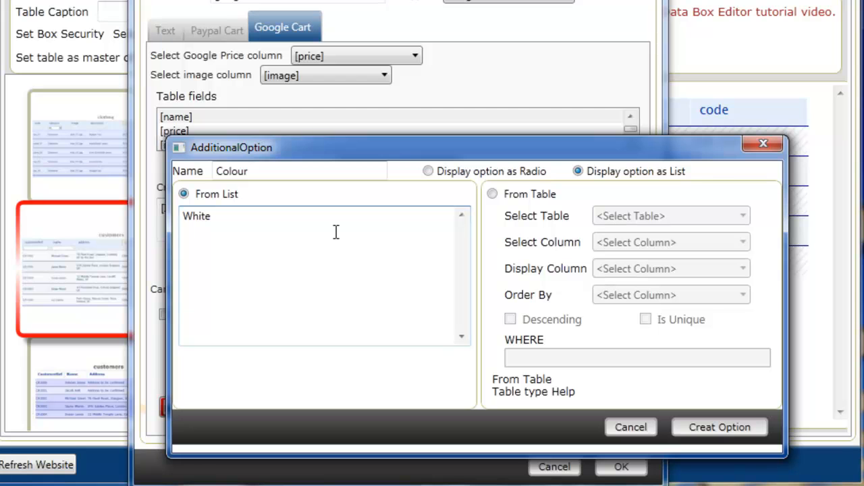
text(Yellow)
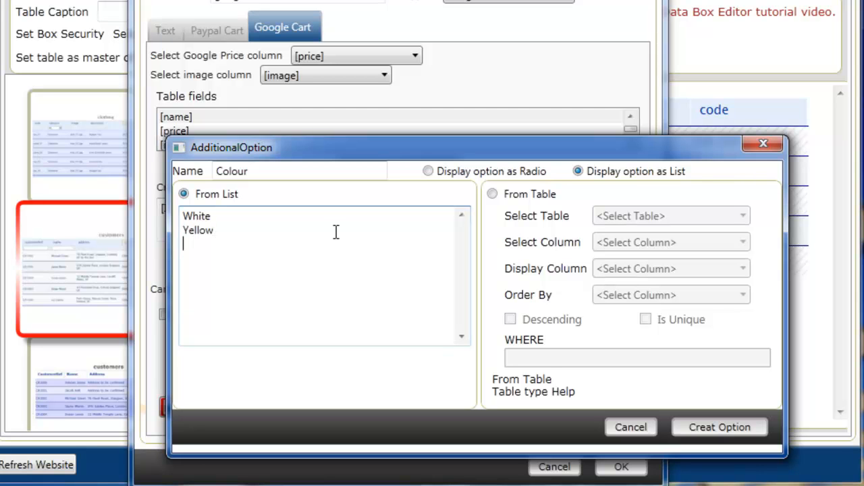
text(Green)
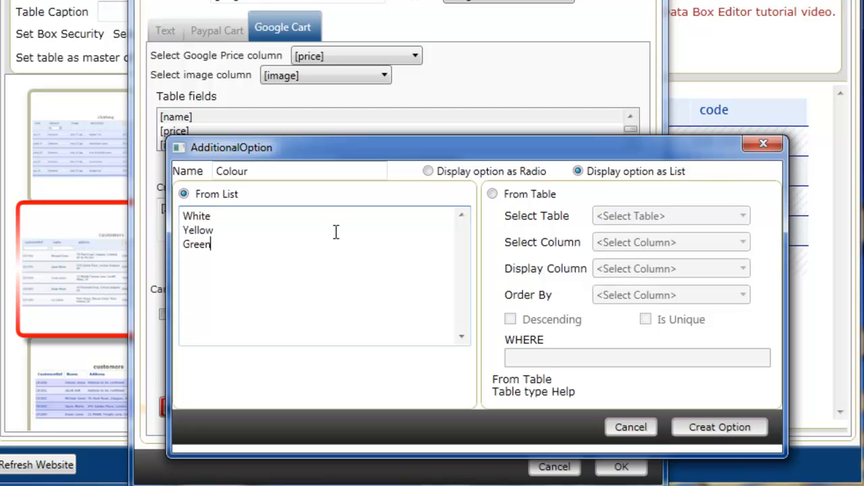
text(Navy)
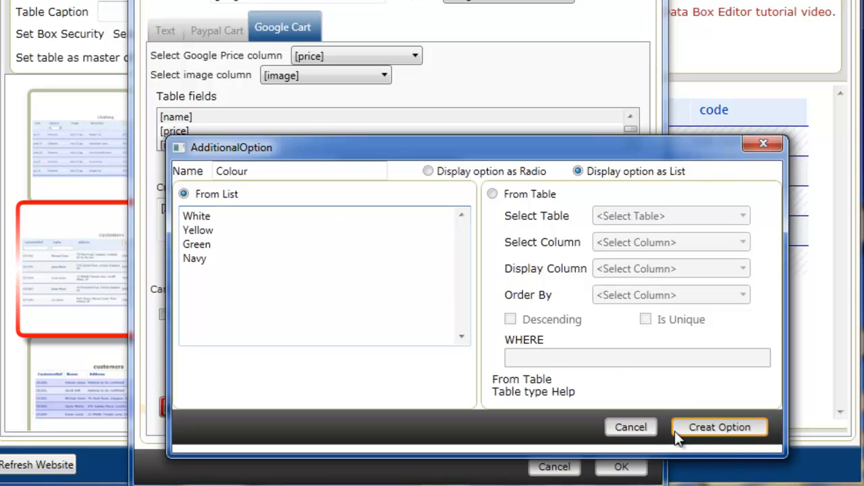
mouse_move(703, 435)
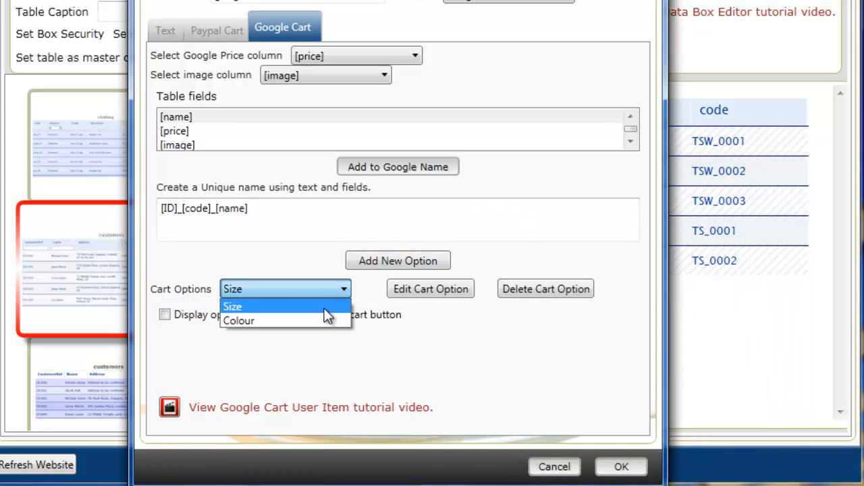
Confirm both Size and Colour options are listed and save the googleBtn item
click(232, 306)
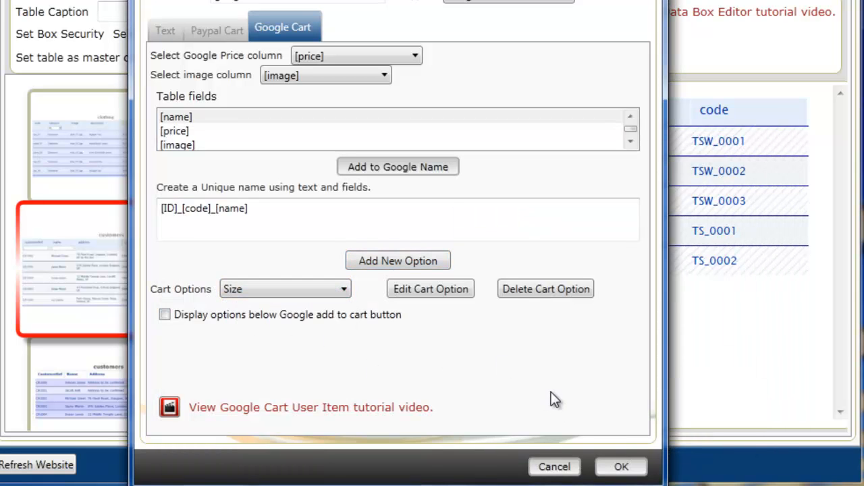
mouse_move(449, 376)
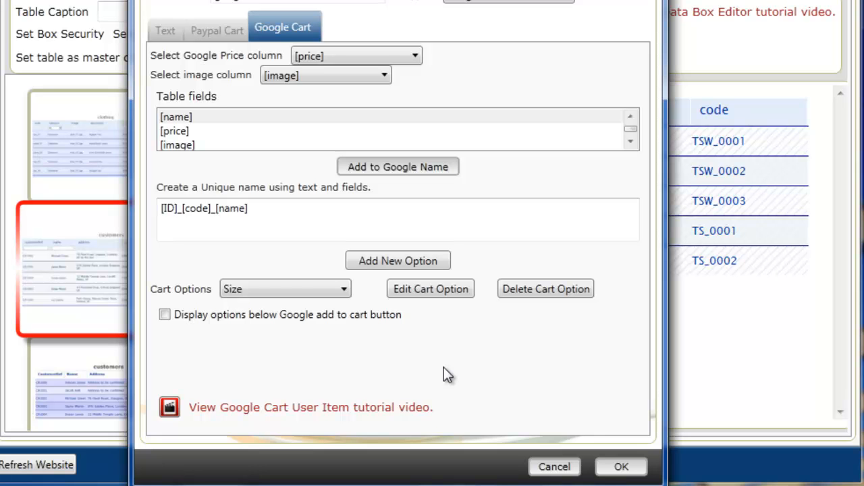
mouse_move(621, 466)
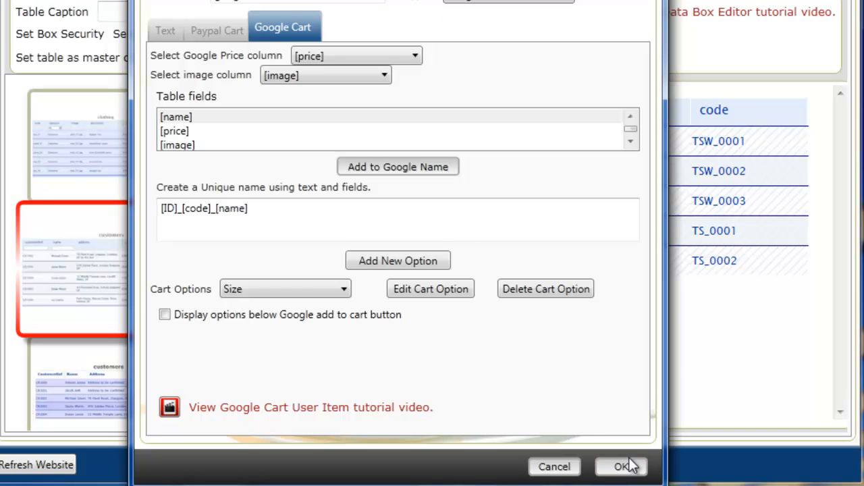
click(621, 467)
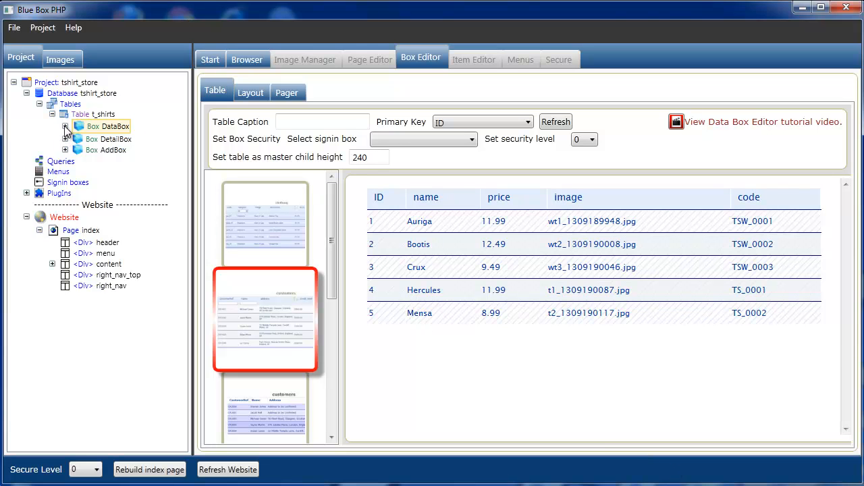
Expand the t_shirts DataBox to show its field list with googleBtn
click(65, 127)
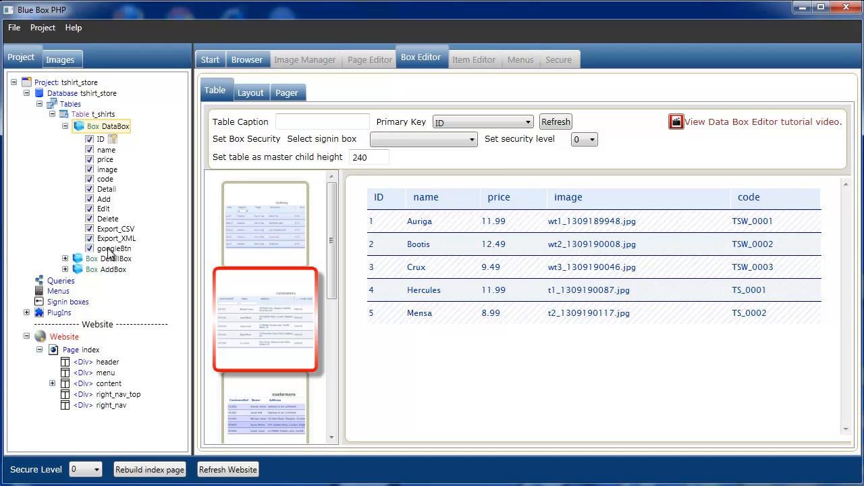
mouse_move(111, 181)
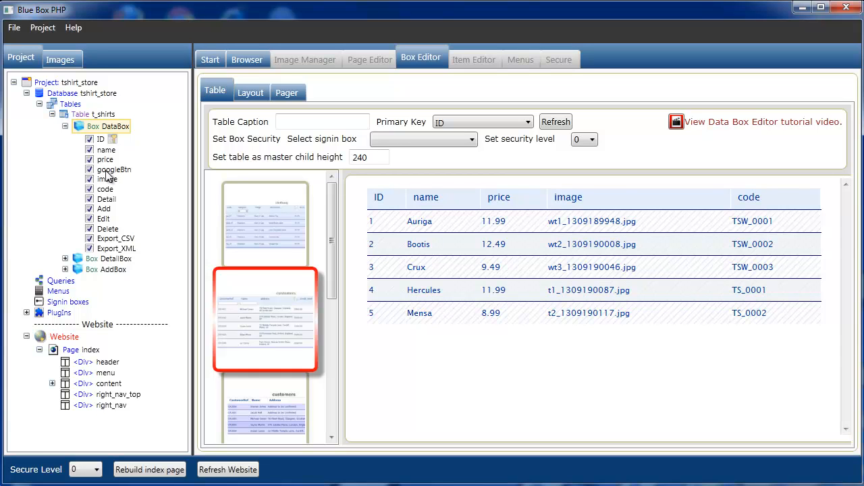
mouse_move(106, 134)
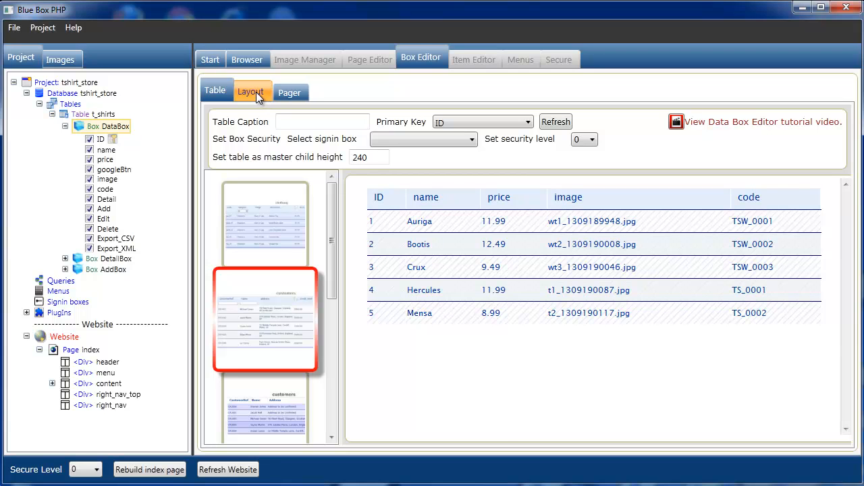
In the DataBox layout, map the Add to cart field to googleBtn
click(251, 92)
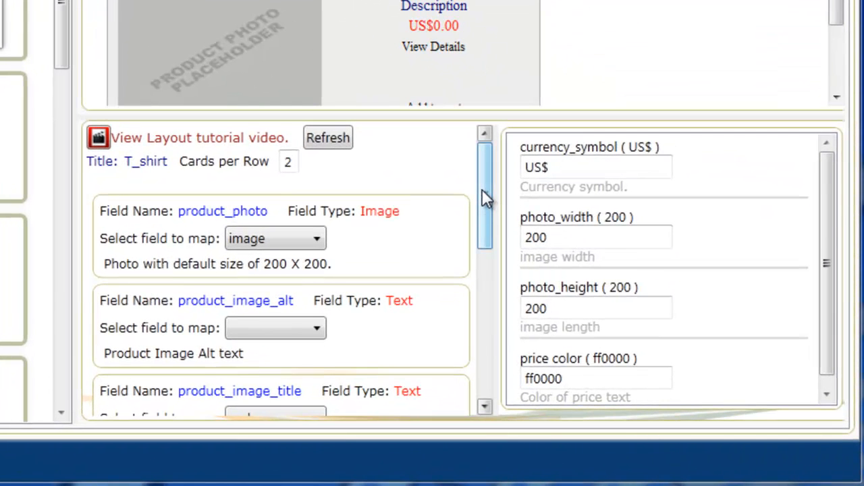
scroll(down, 3)
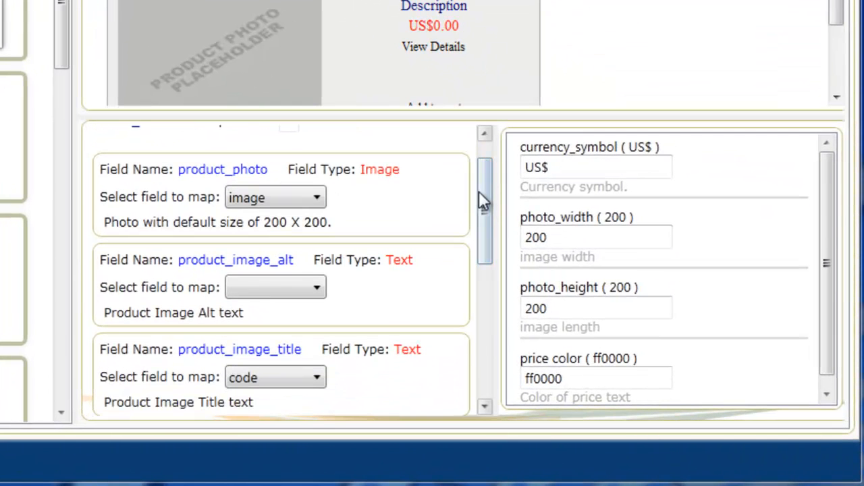
scroll(down, 3)
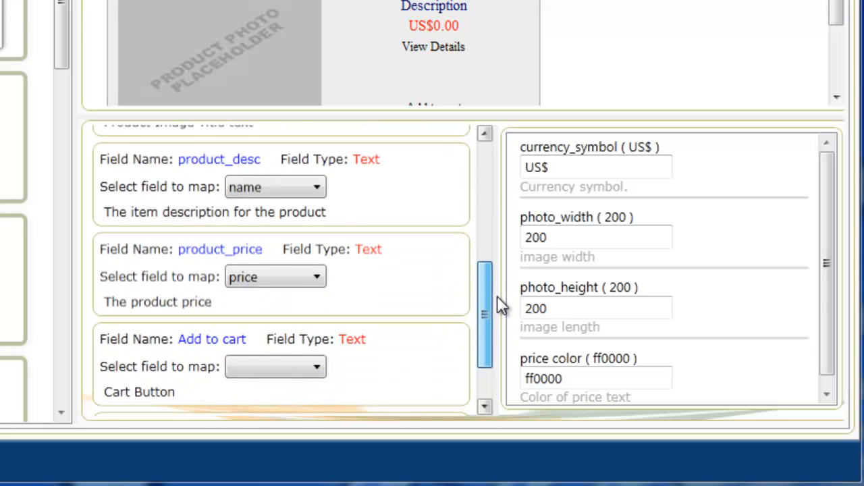
scroll(down, 3)
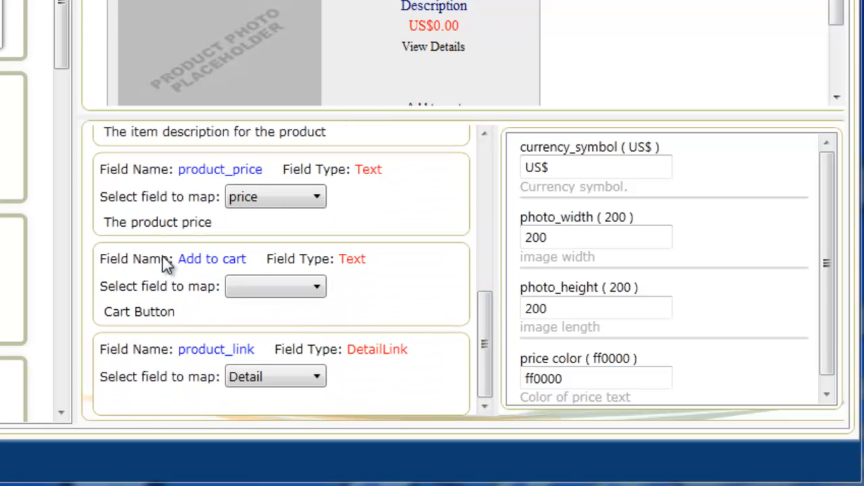
mouse_move(365, 297)
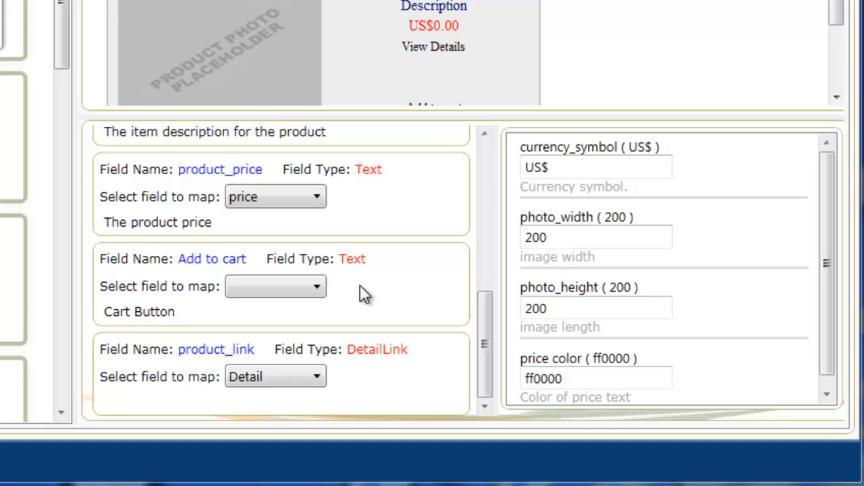
click(276, 286)
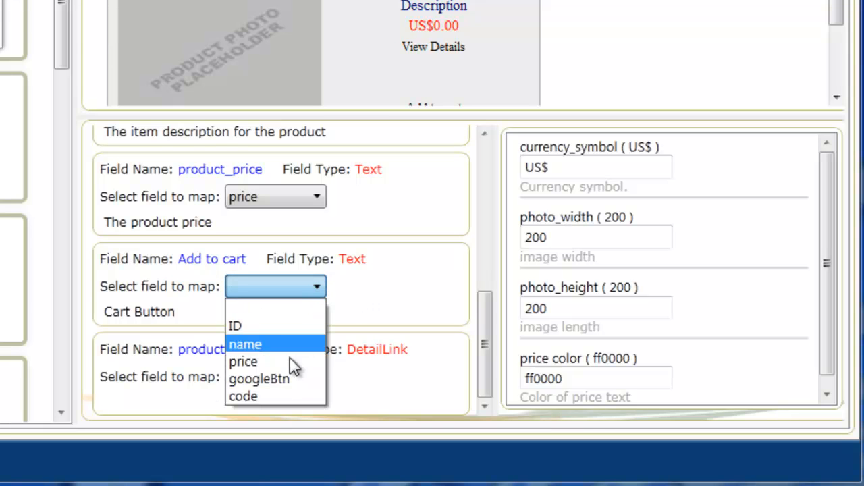
click(260, 378)
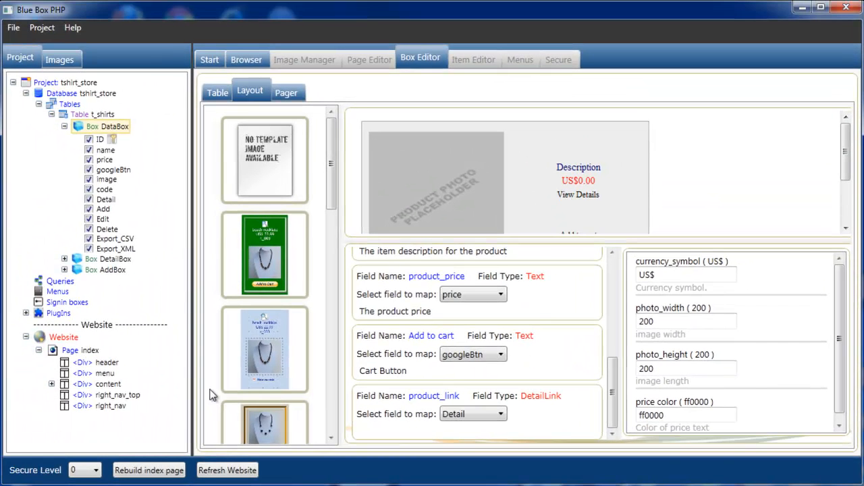
Rebuild the index page and test the Size and Colour dropdowns on the Auriga shirt
click(366, 60)
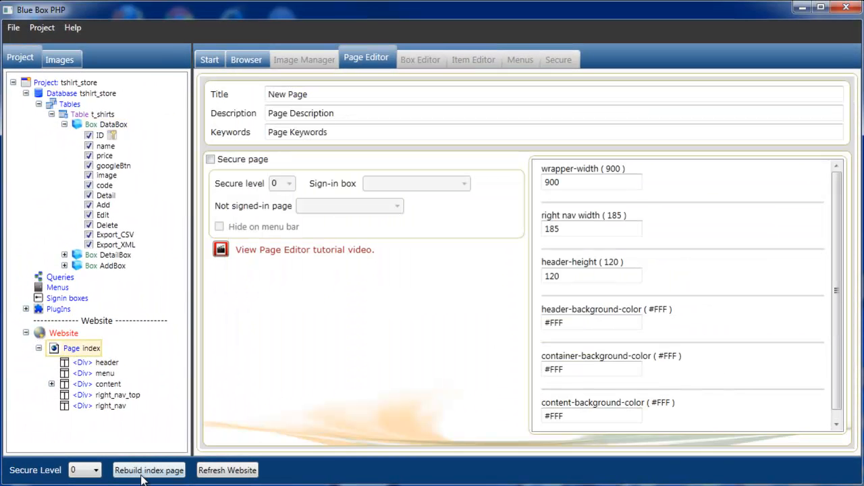
click(244, 59)
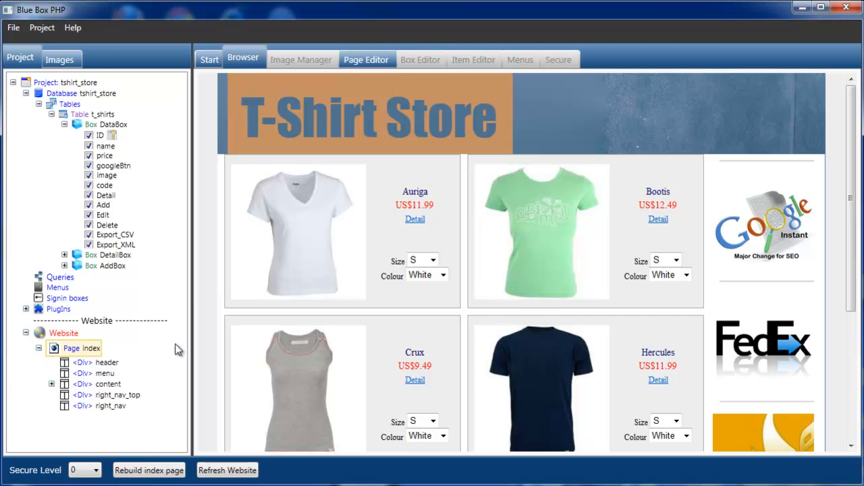
mouse_move(189, 318)
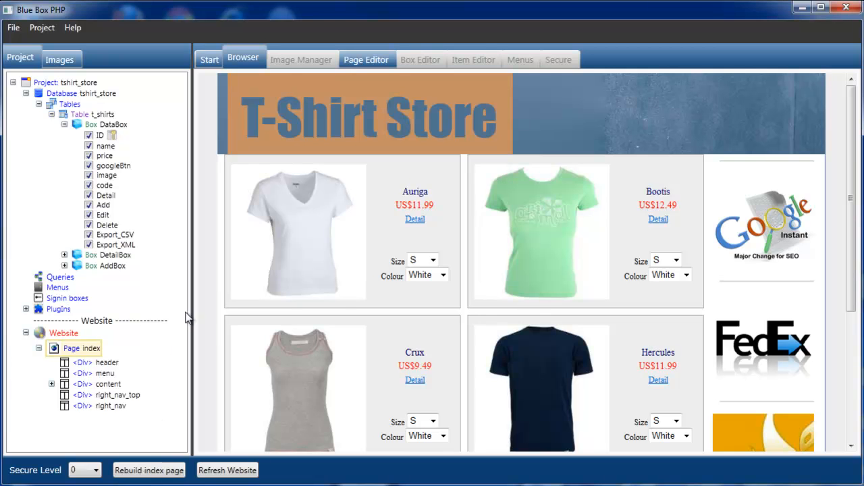
click(432, 262)
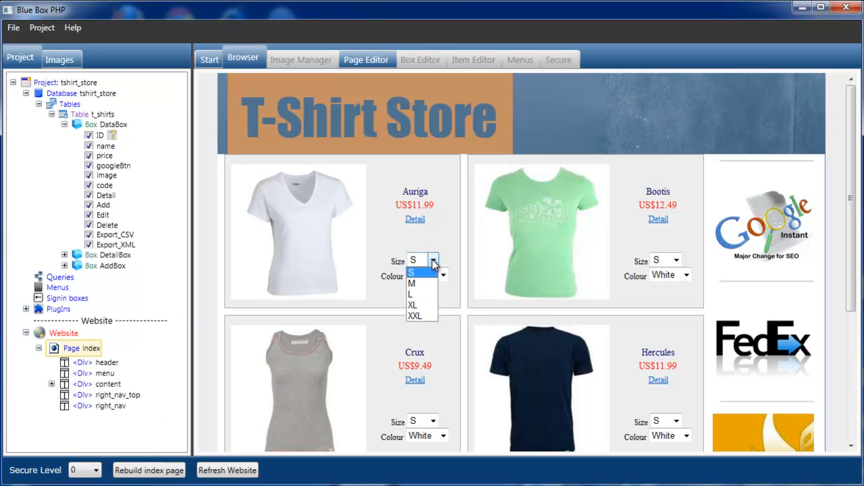
click(431, 261)
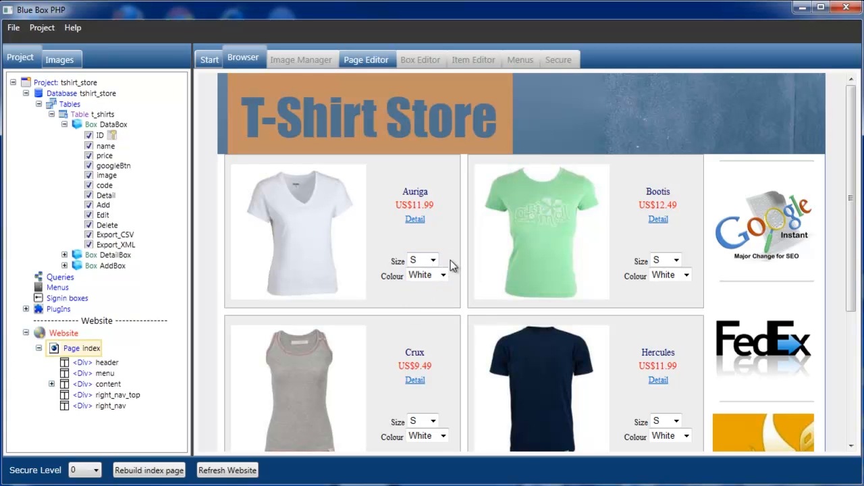
click(443, 275)
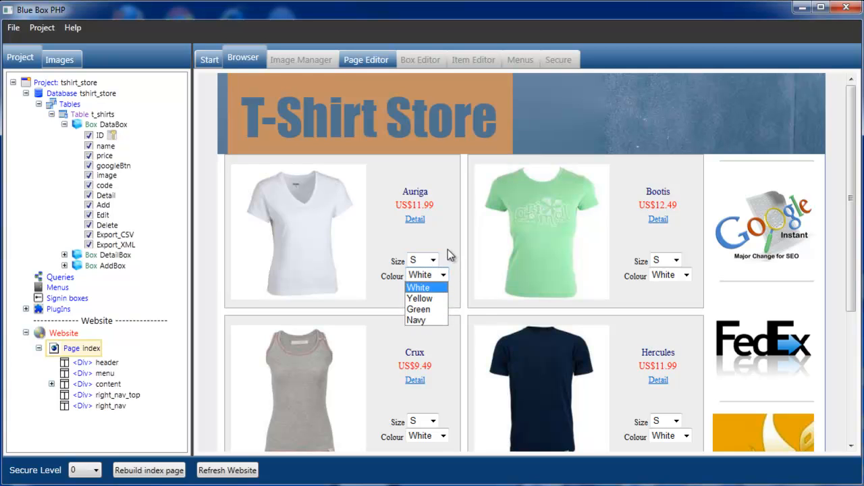
click(419, 286)
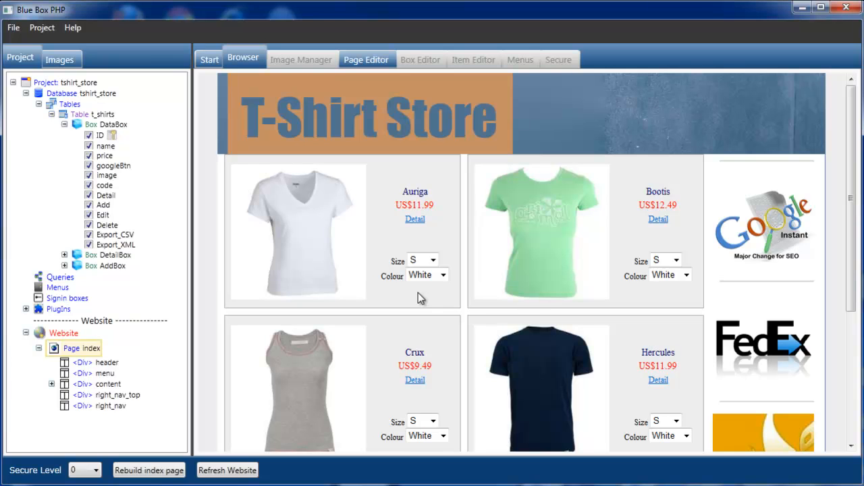
mouse_move(721, 100)
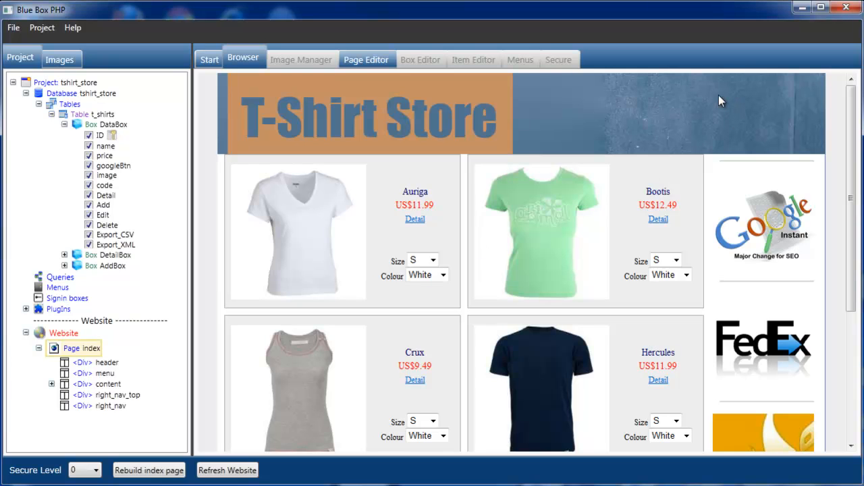
mouse_move(422, 298)
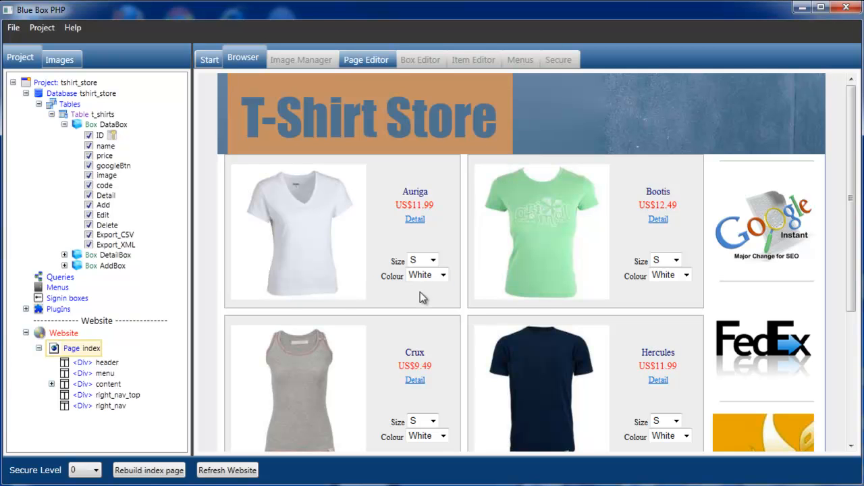
mouse_move(742, 93)
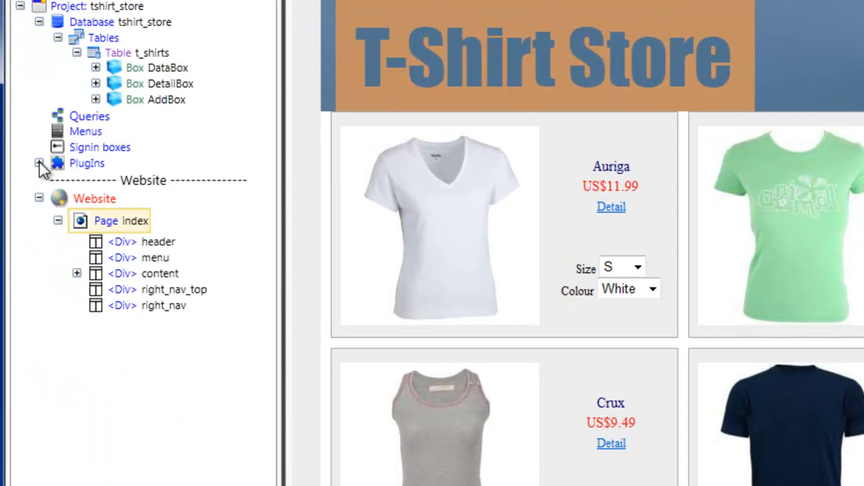
Add the Google Cart plugin from the Plugins list into the index page's header Div
click(39, 163)
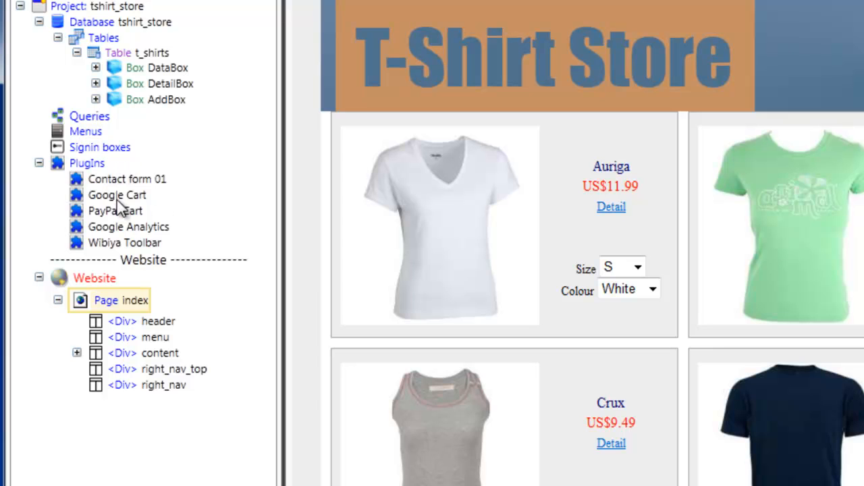
mouse_move(124, 331)
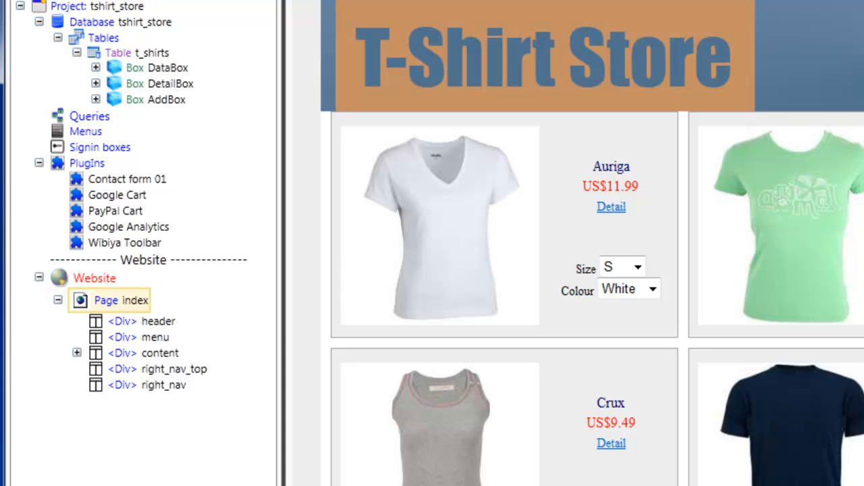
mouse_move(108, 205)
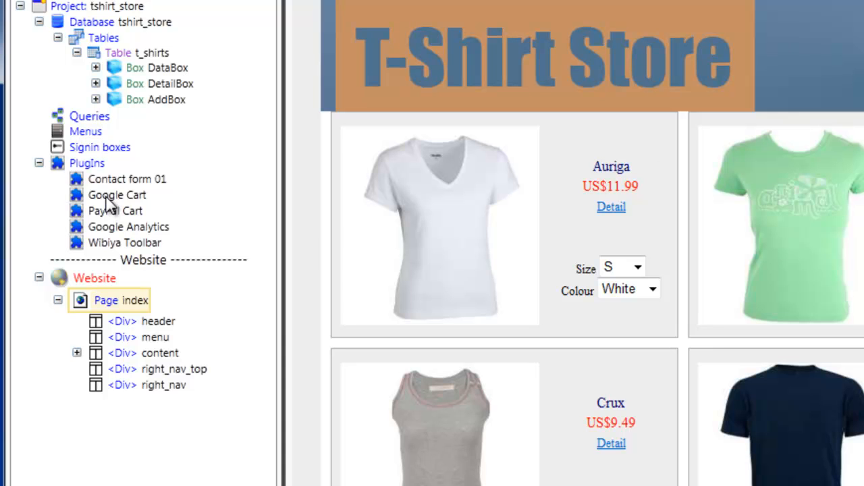
click(116, 194)
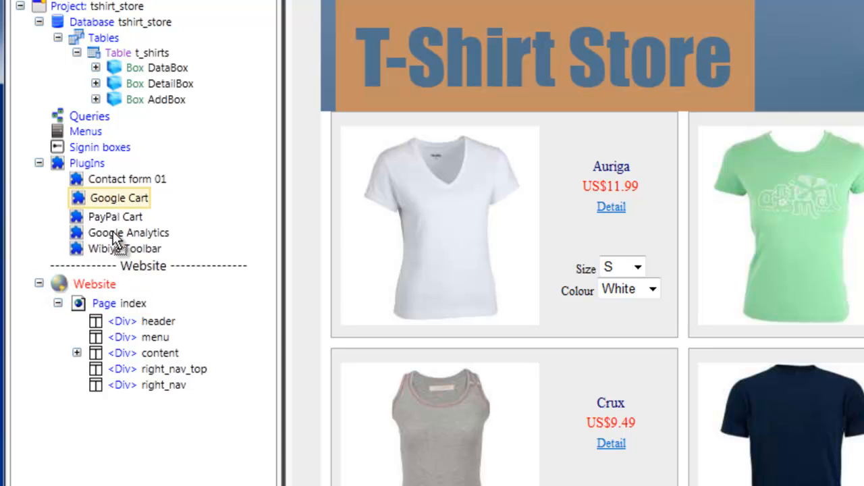
mouse_move(81, 331)
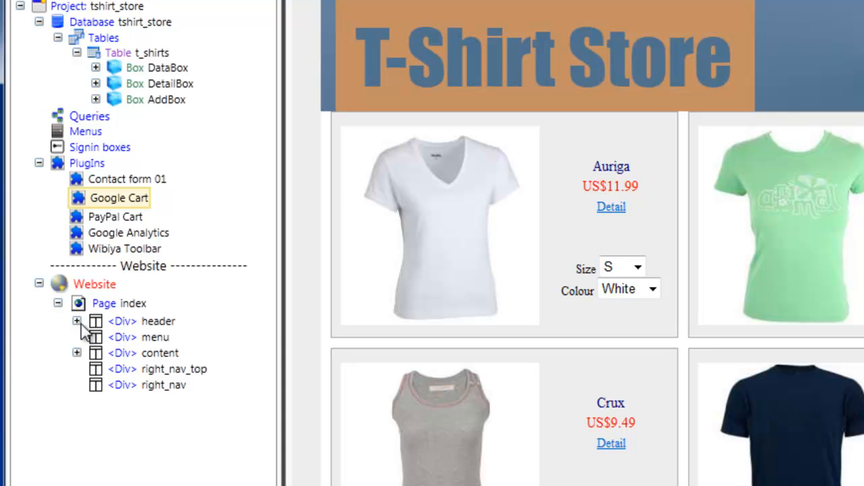
click(75, 322)
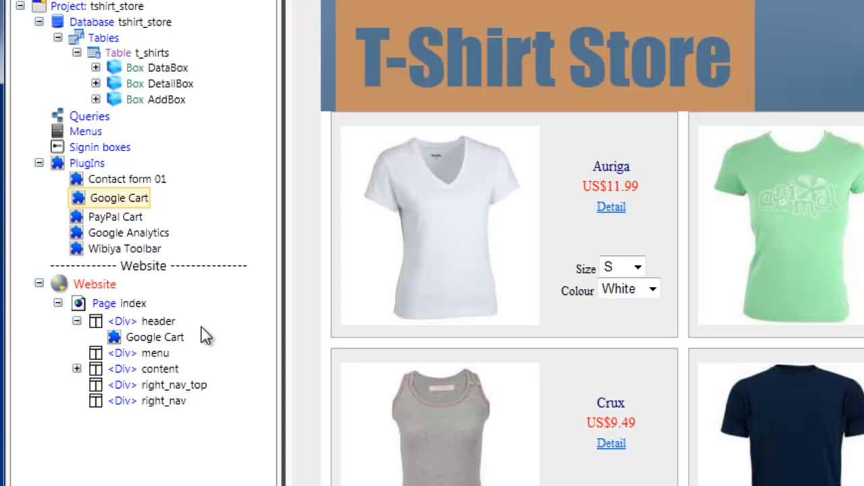
mouse_move(149, 351)
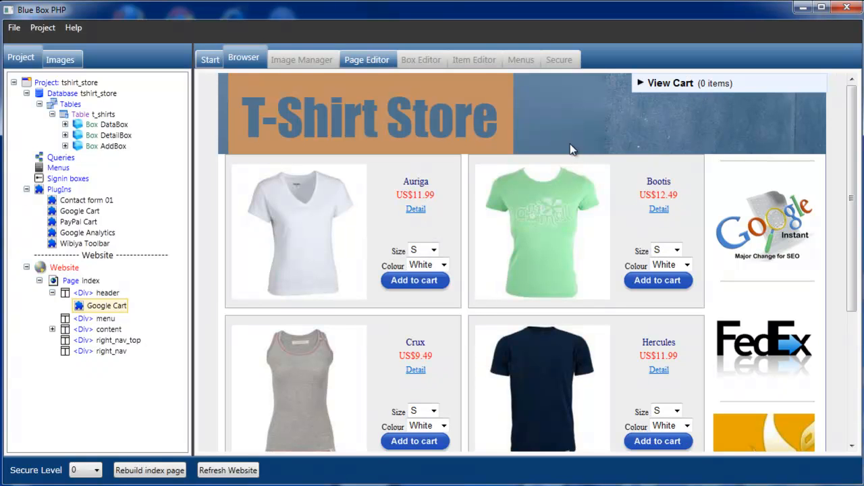
mouse_move(510, 292)
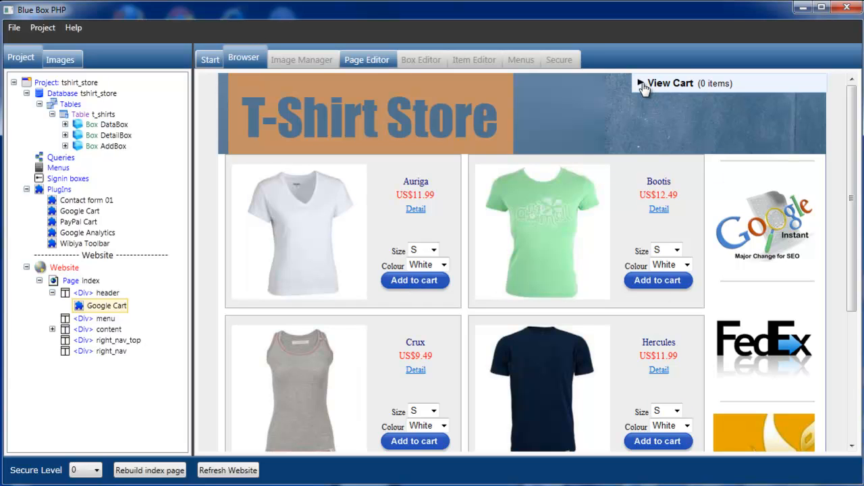
Peek into the View Cart panel, then choose options for the Bootis shirt (M, Green)
click(670, 83)
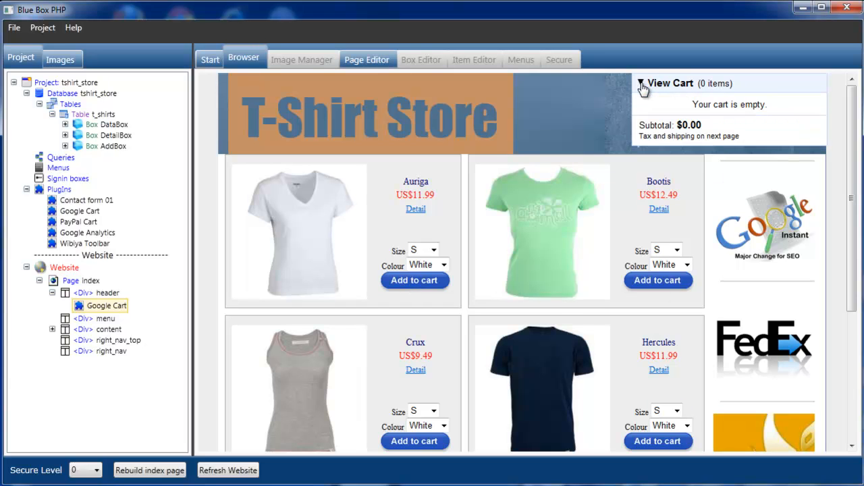
click(640, 82)
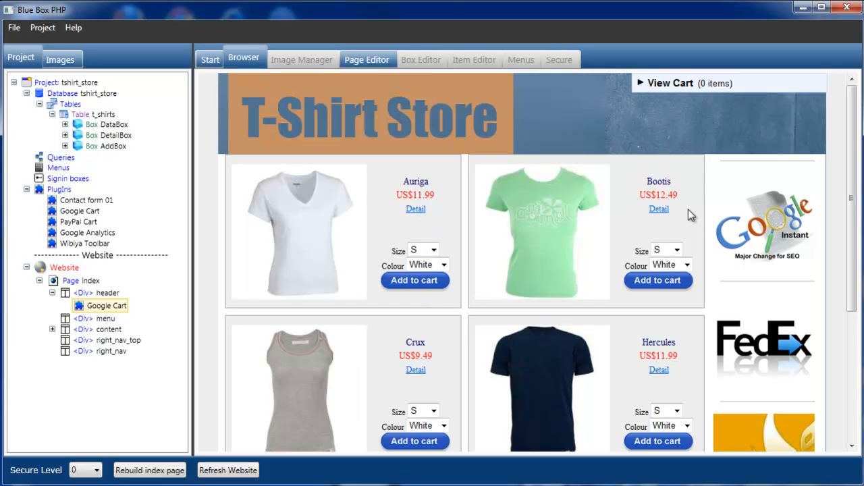
click(667, 250)
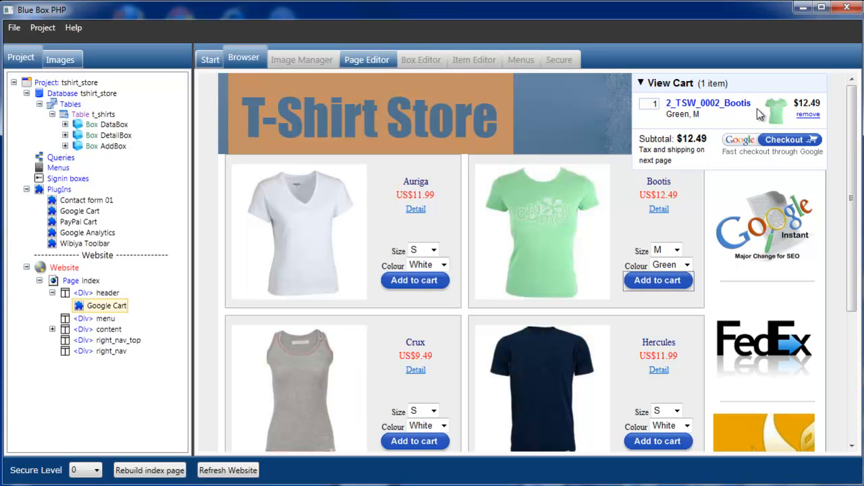
mouse_move(825, 101)
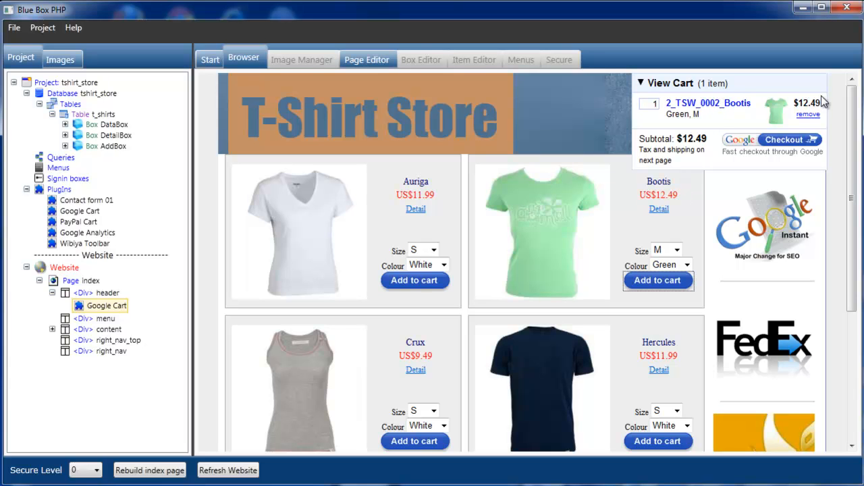
mouse_move(780, 115)
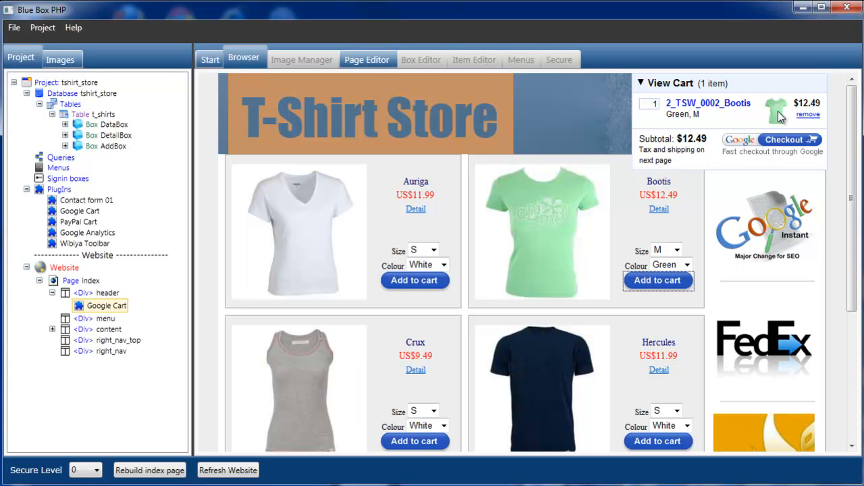
mouse_move(675, 116)
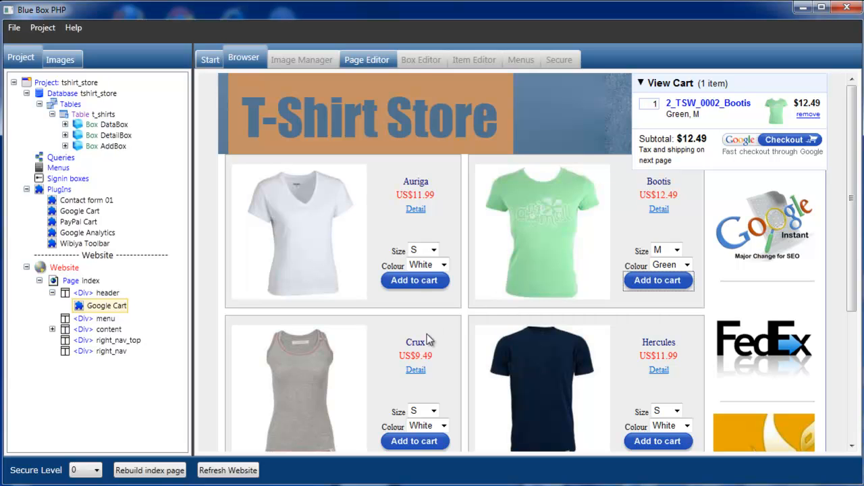
scroll(down, 3)
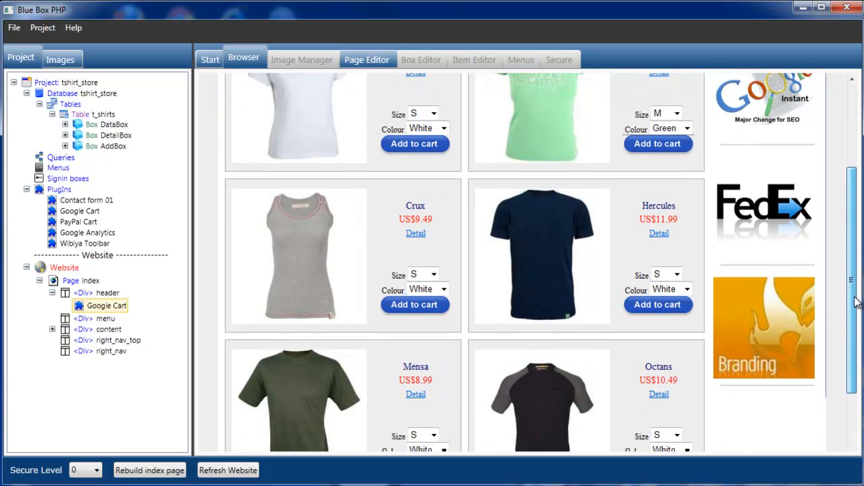
scroll(down, 3)
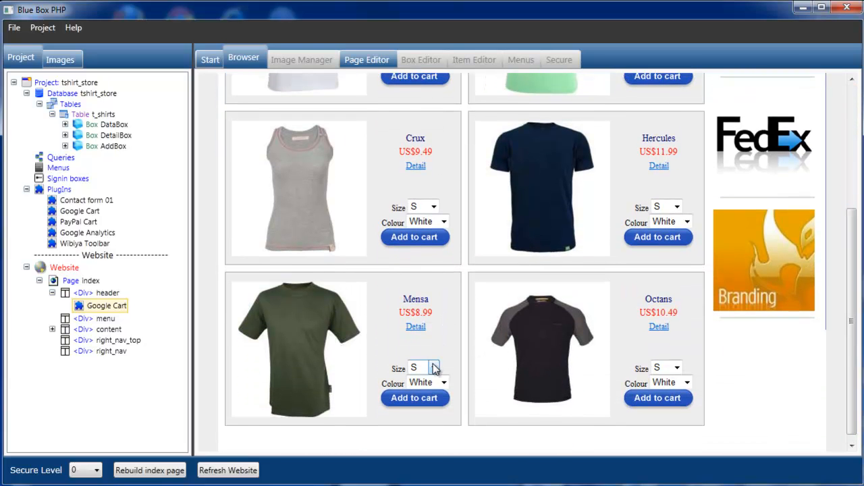
click(424, 368)
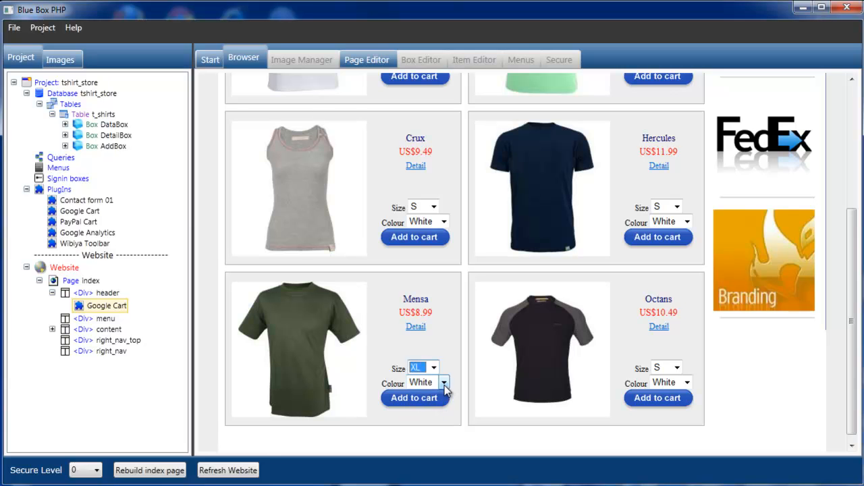
scroll(up, 3)
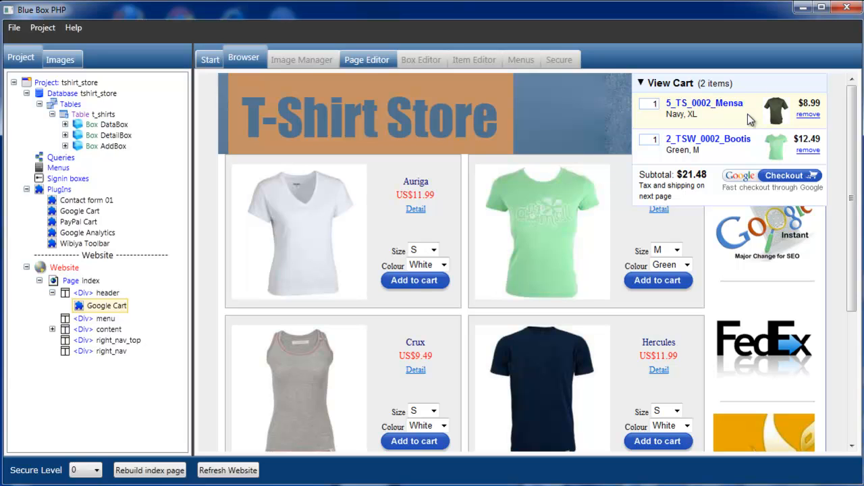
mouse_move(762, 143)
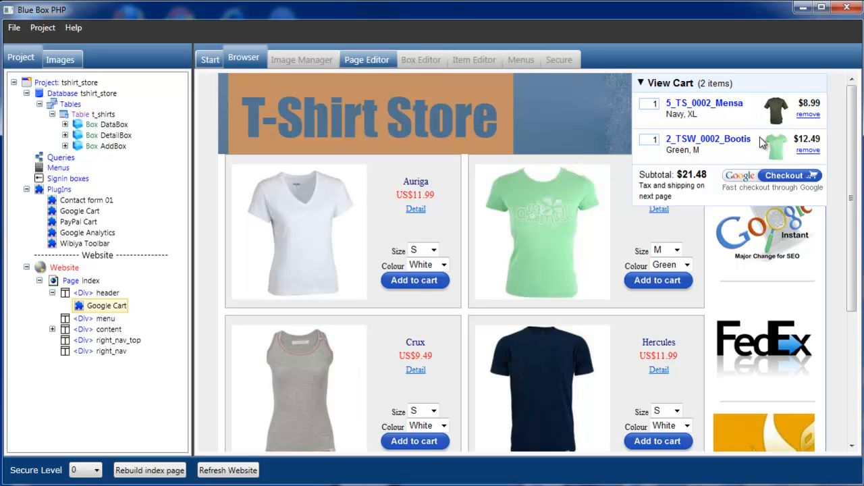
mouse_move(782, 183)
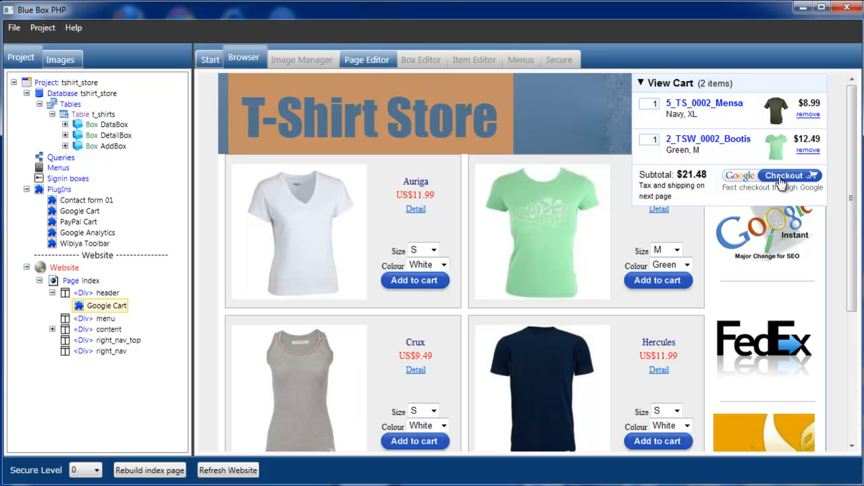
mouse_move(741, 184)
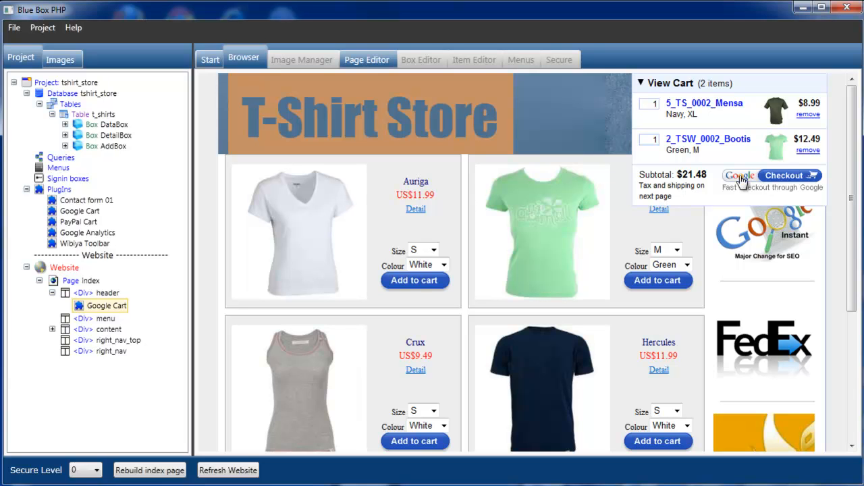
mouse_move(156, 302)
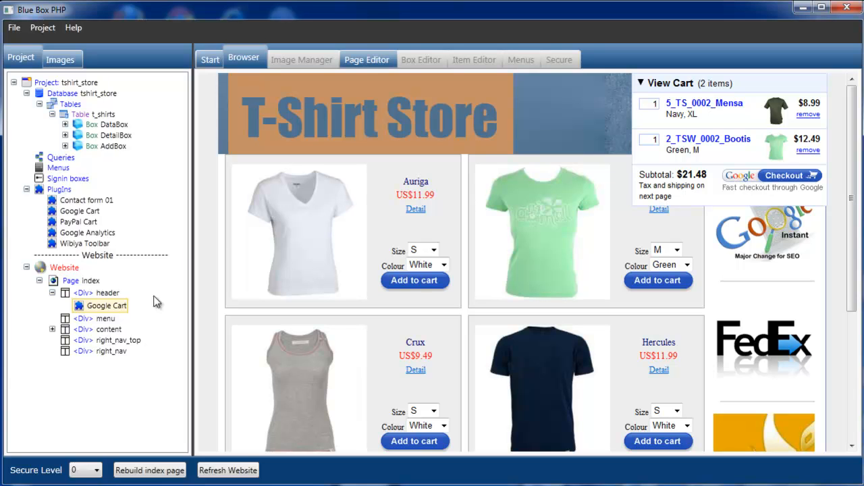
mouse_move(159, 309)
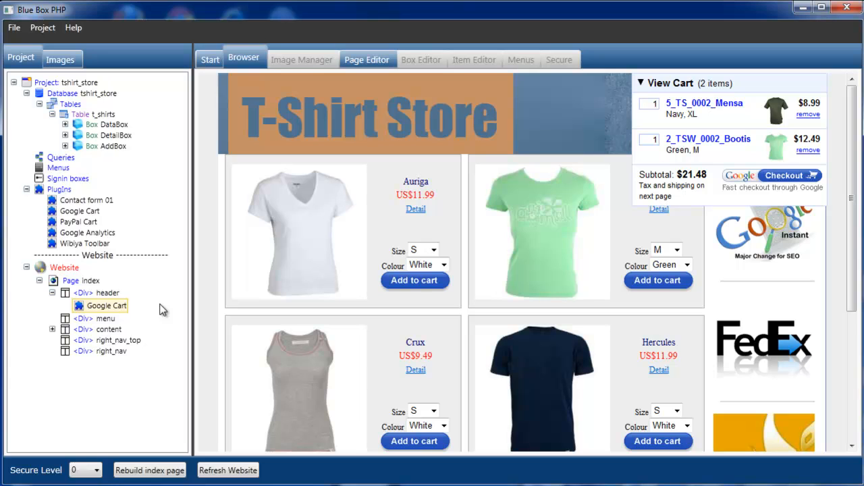
mouse_move(111, 313)
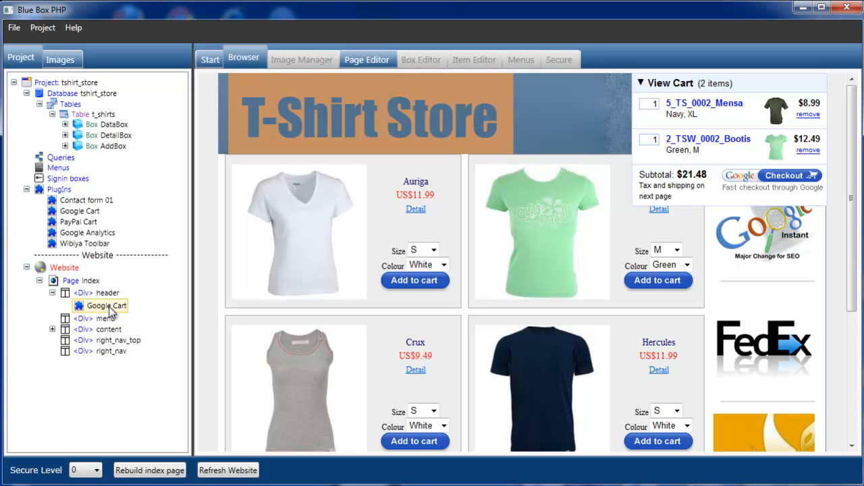
mouse_move(108, 314)
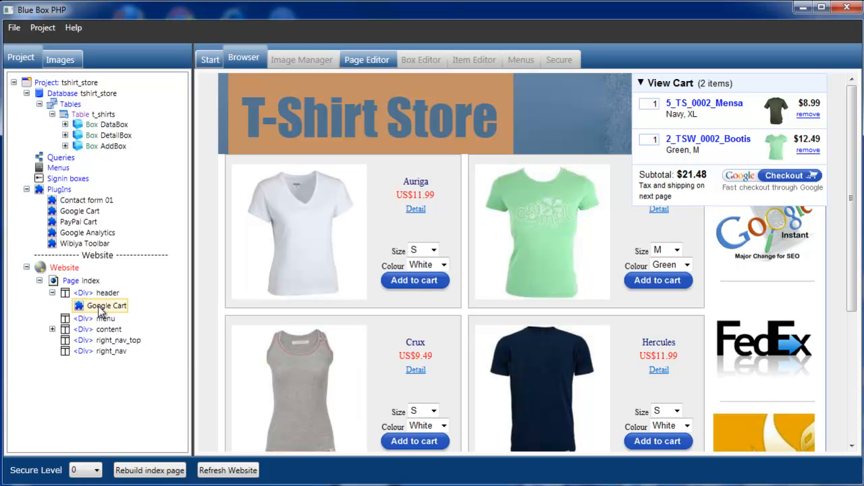
Open Setup Plugin for Google Cart and select the whole Merchant ID value for editing
right_click(106, 305)
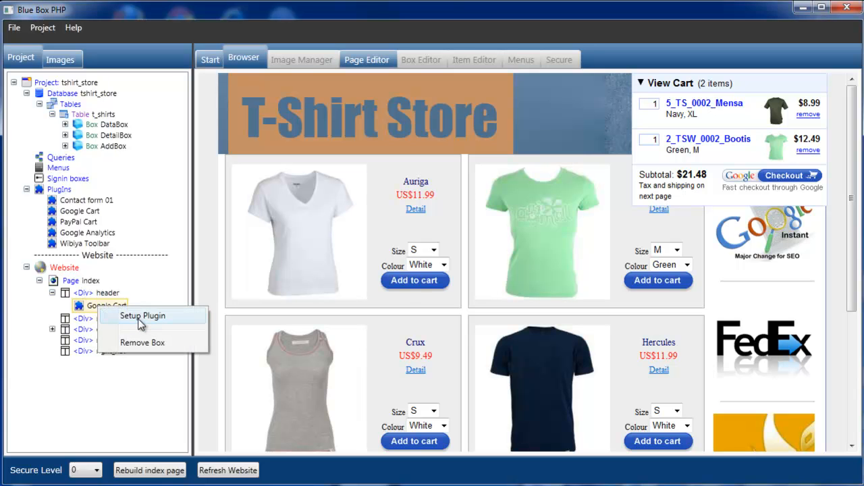
click(142, 316)
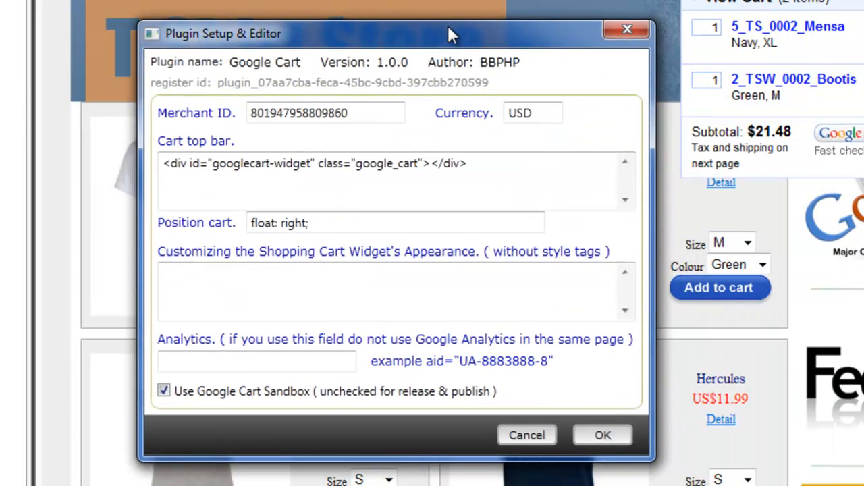
click(327, 113)
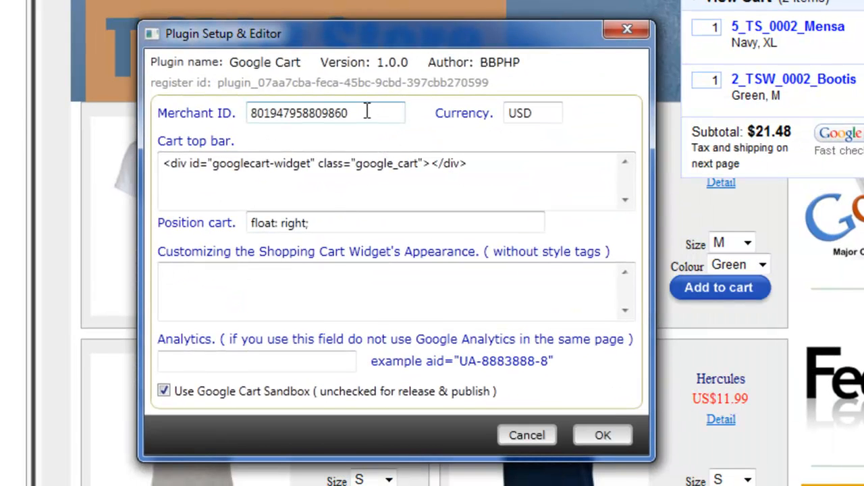
triple_click(327, 113)
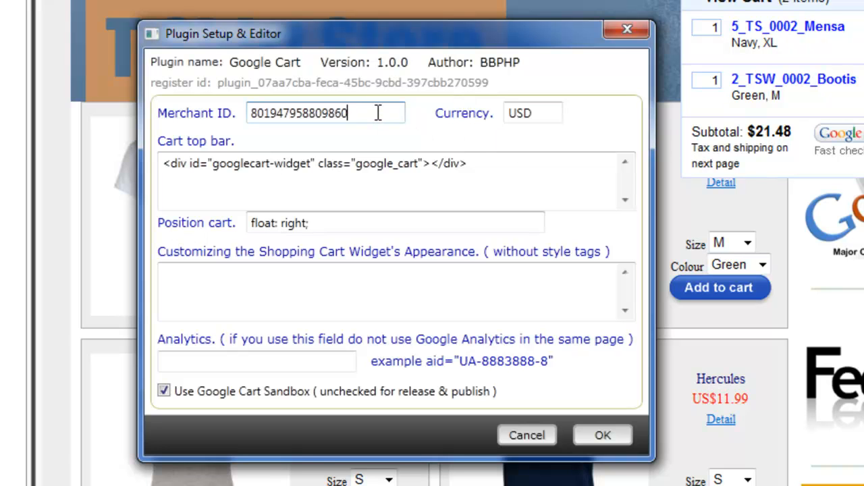
mouse_move(718, 208)
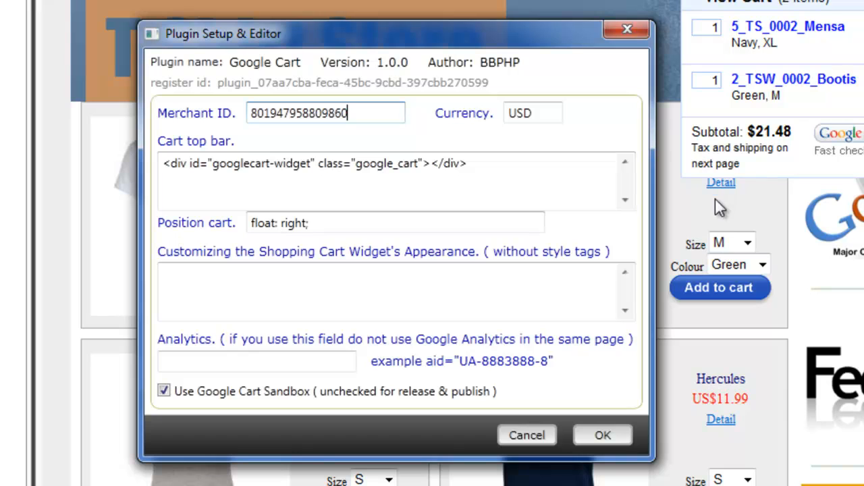
mouse_move(397, 145)
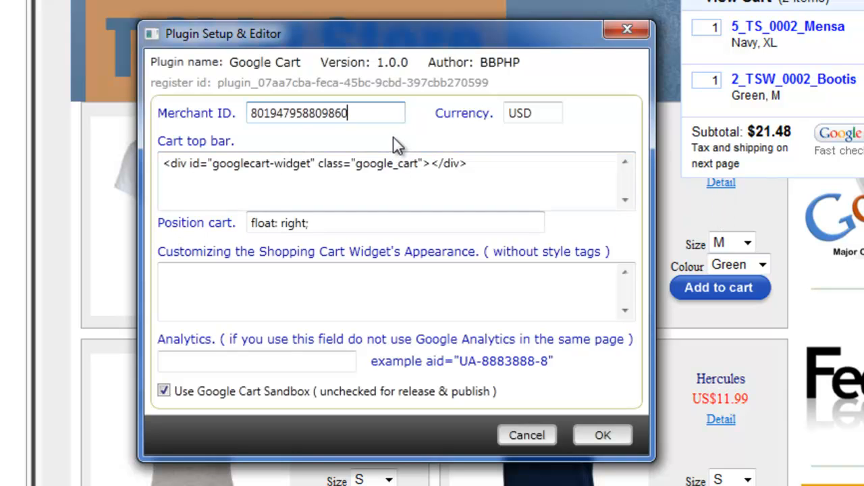
mouse_move(364, 114)
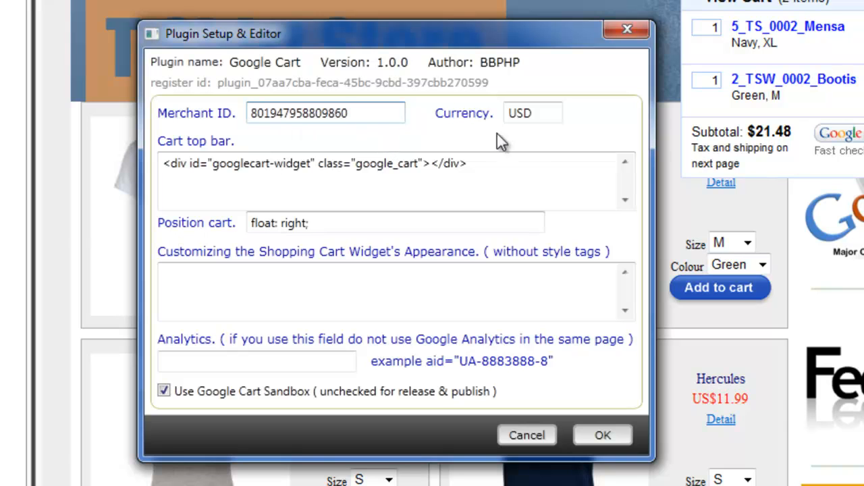
click(532, 114)
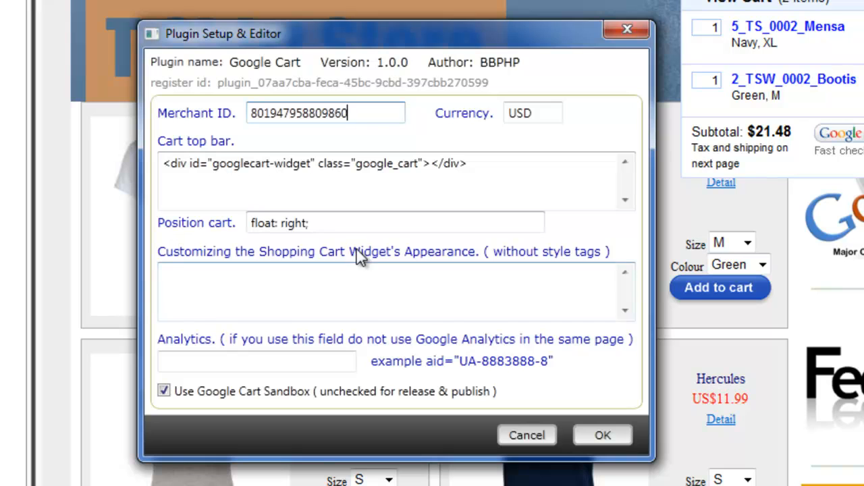
click(395, 223)
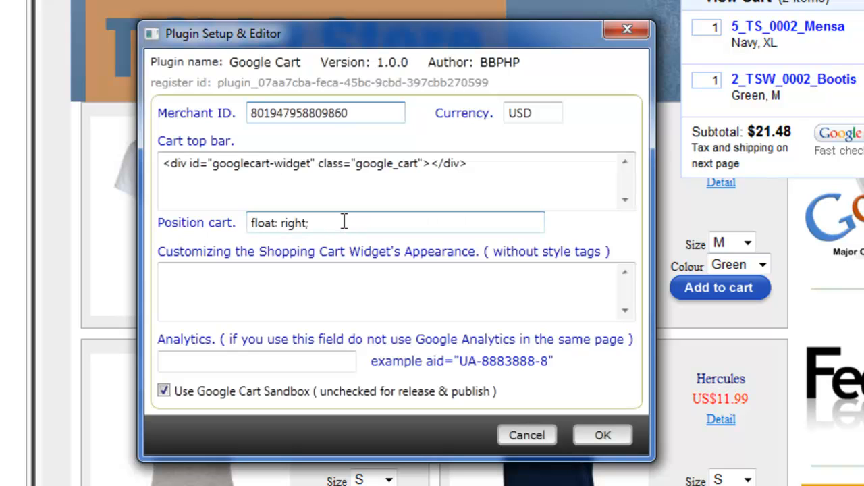
click(370, 290)
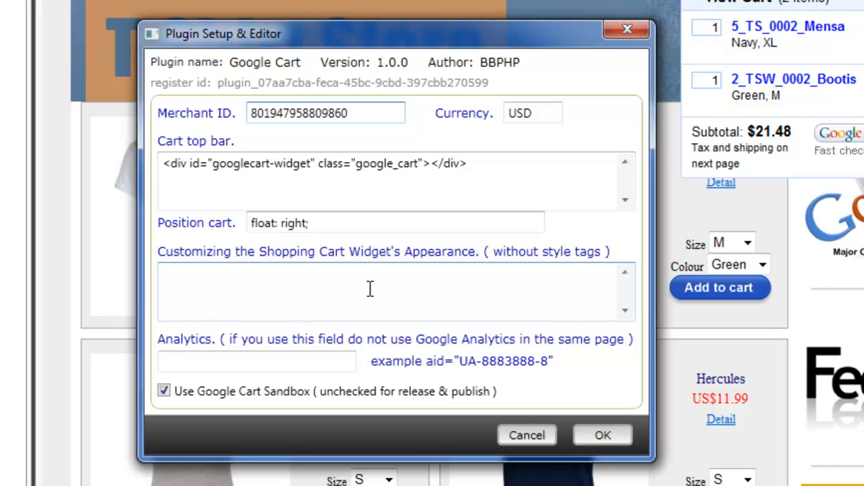
mouse_move(345, 285)
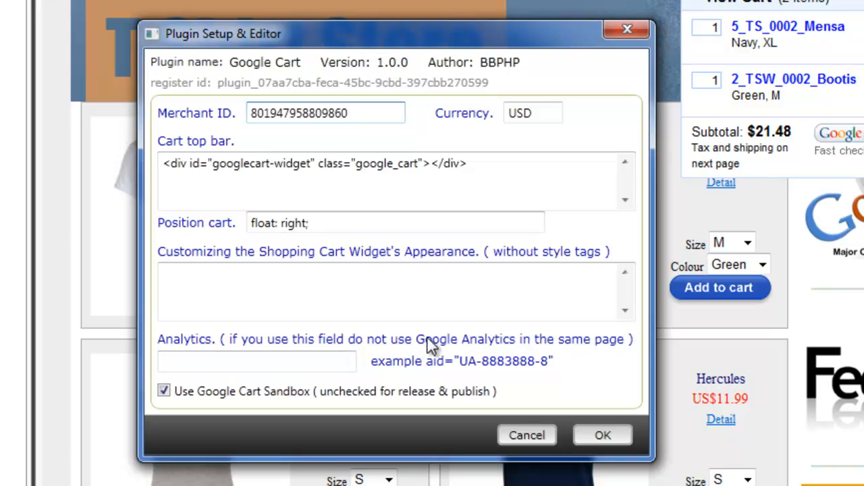
mouse_move(317, 40)
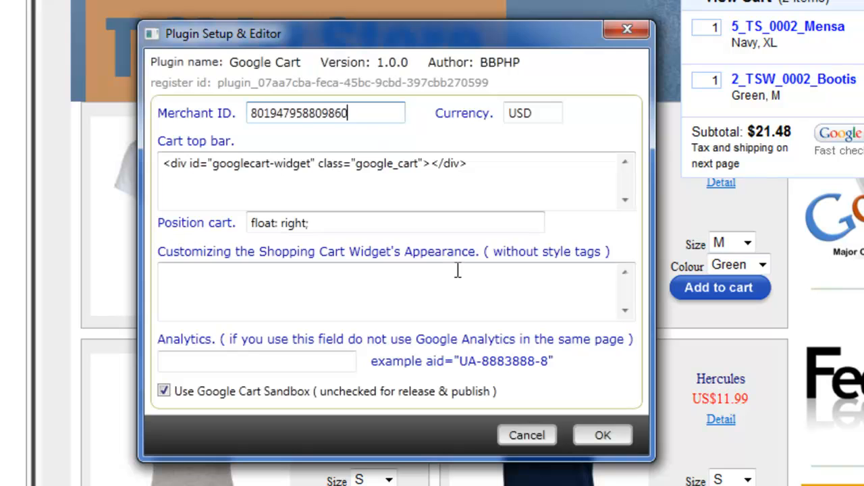
mouse_move(489, 343)
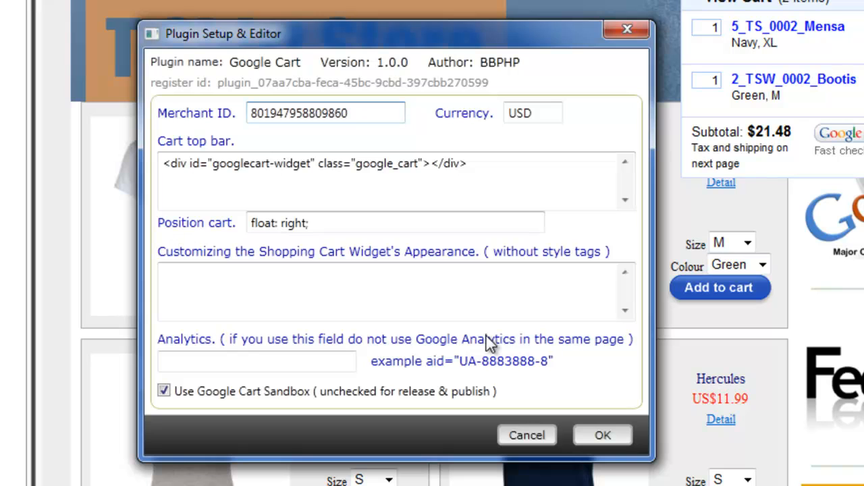
mouse_move(505, 376)
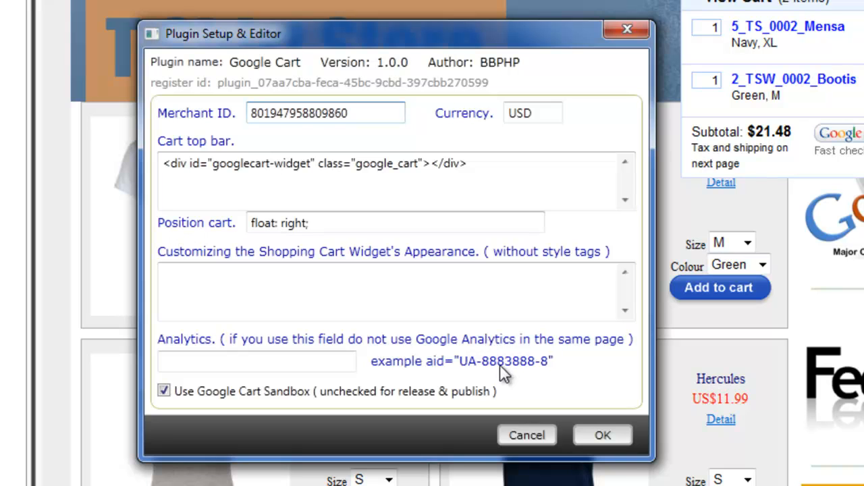
mouse_move(500, 353)
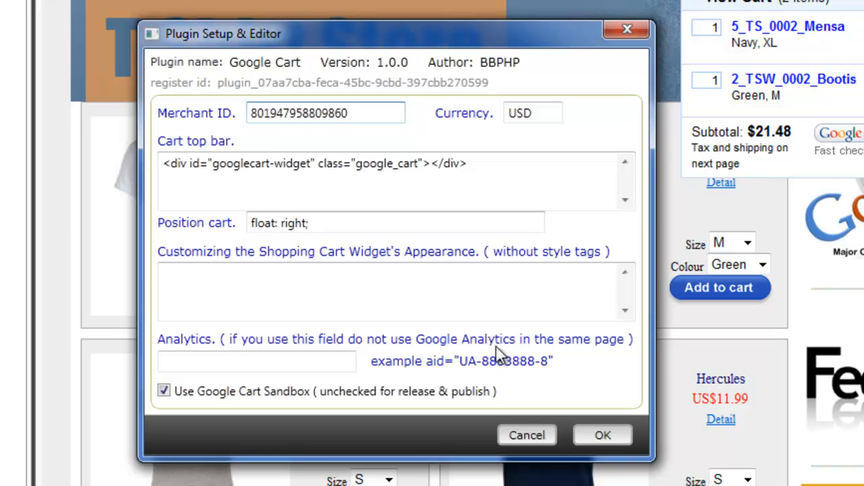
mouse_move(452, 372)
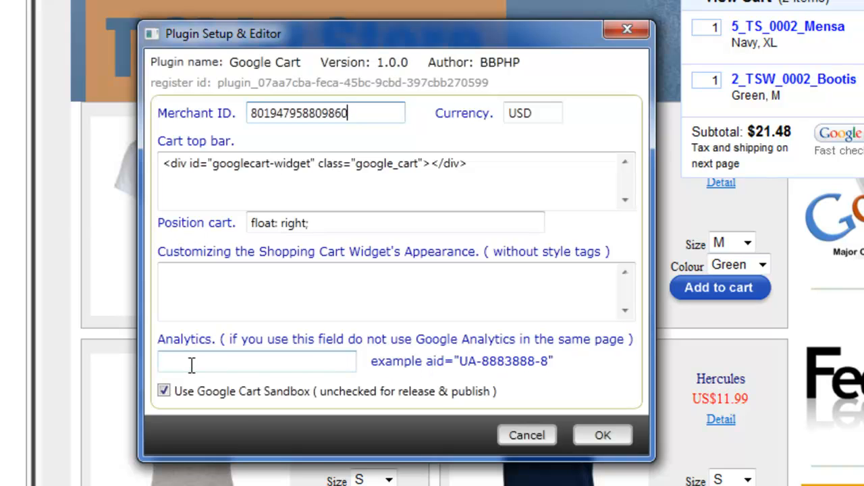
mouse_move(264, 398)
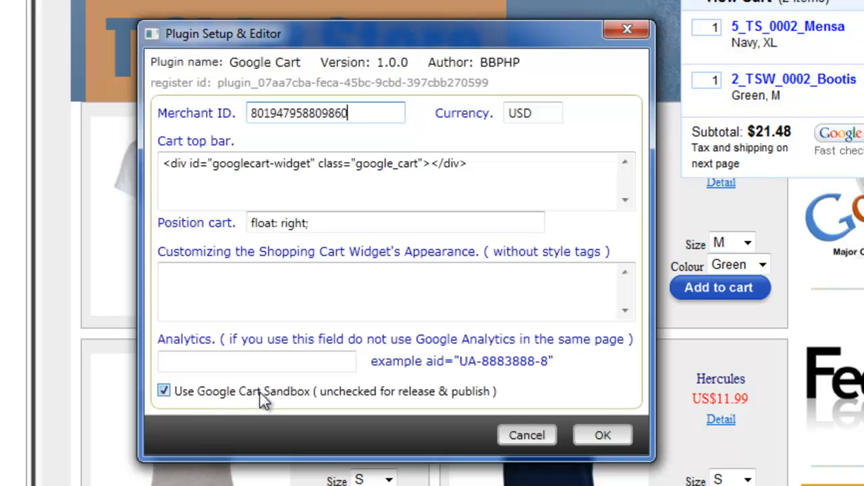
mouse_move(294, 403)
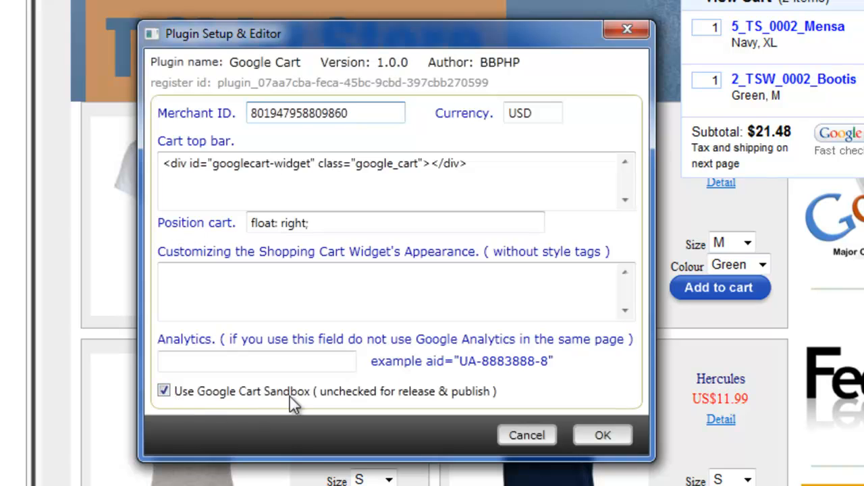
mouse_move(385, 383)
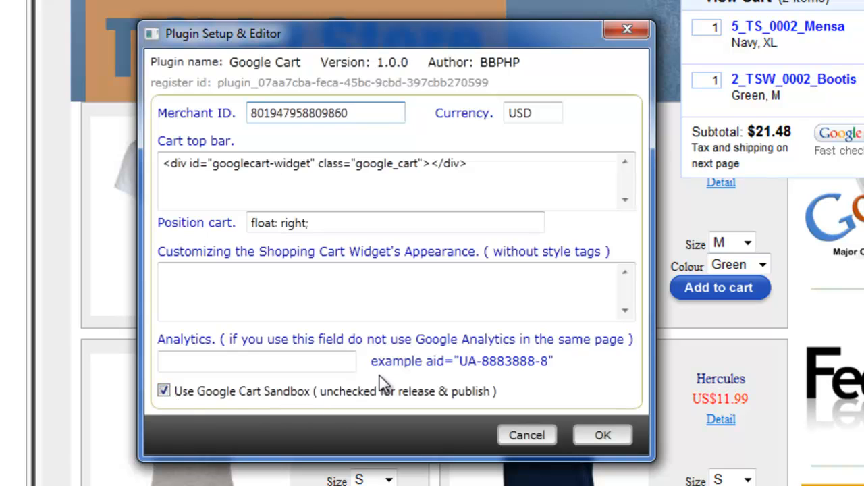
mouse_move(378, 397)
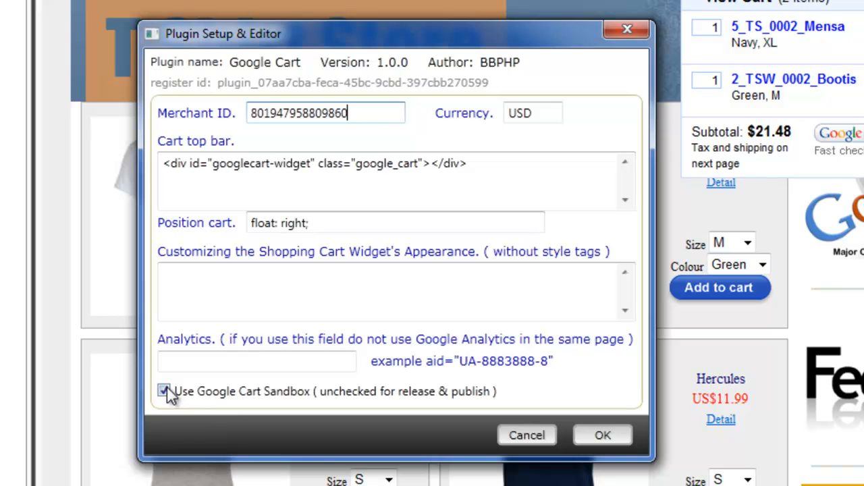
click(163, 391)
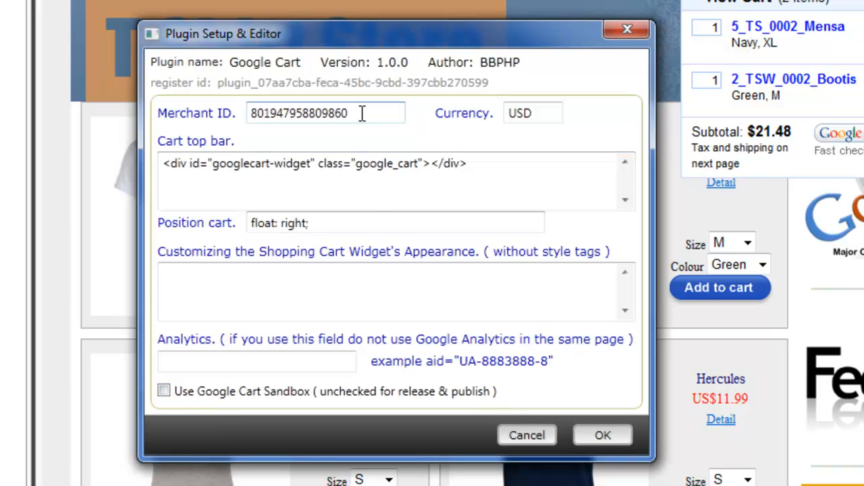
mouse_move(331, 262)
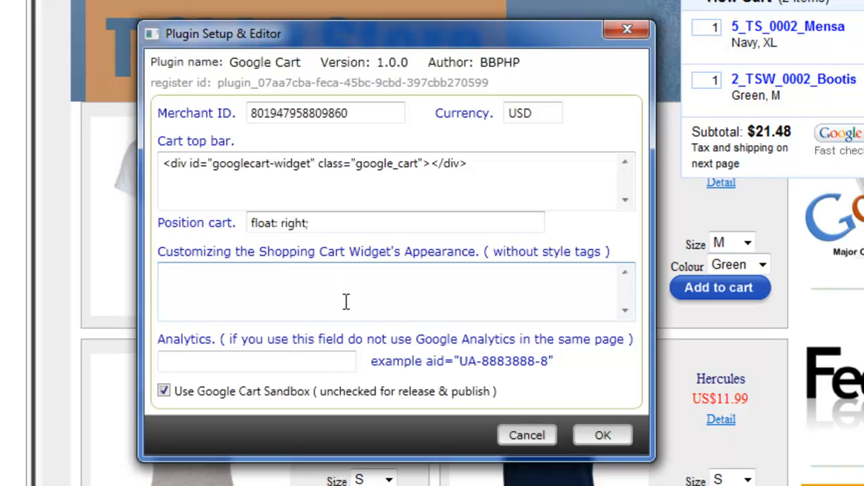
mouse_move(313, 300)
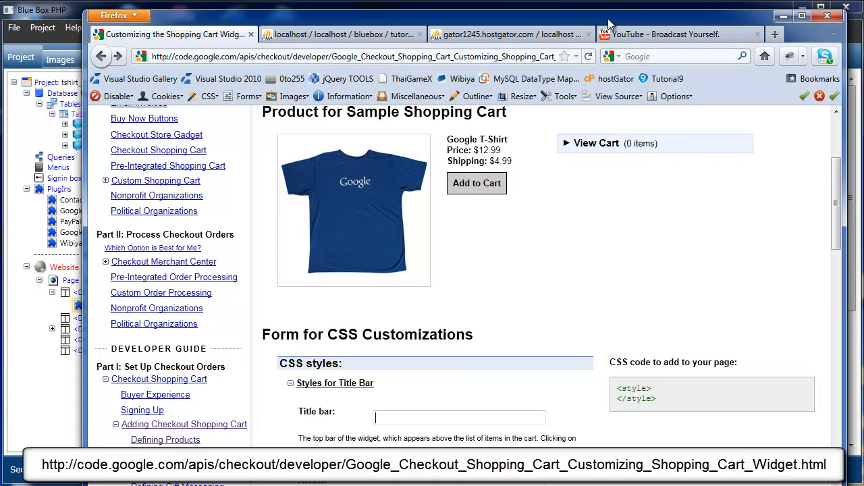
mouse_move(611, 27)
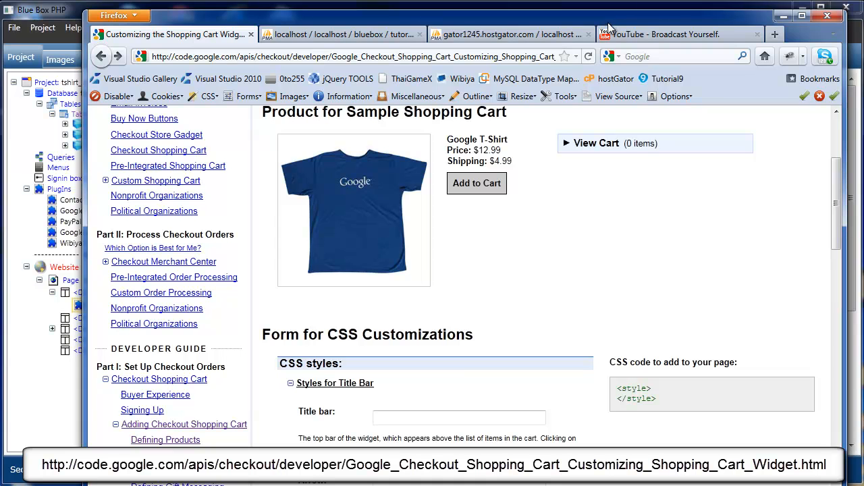
mouse_move(632, 38)
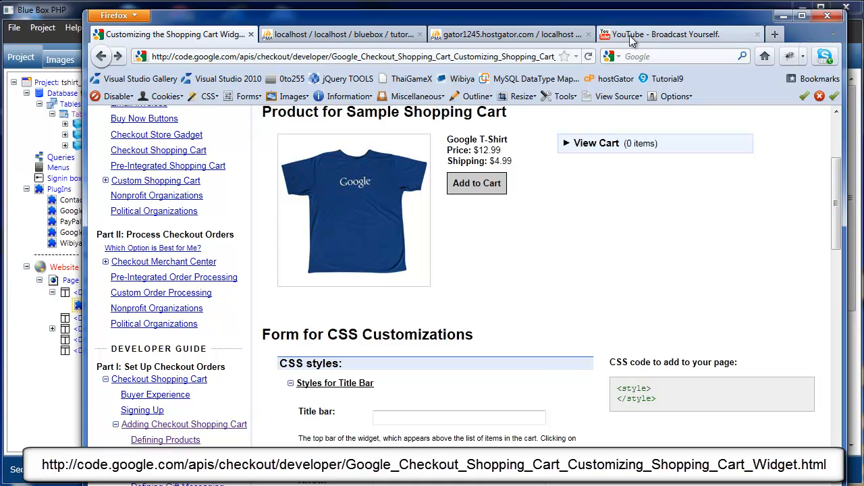
mouse_move(728, 46)
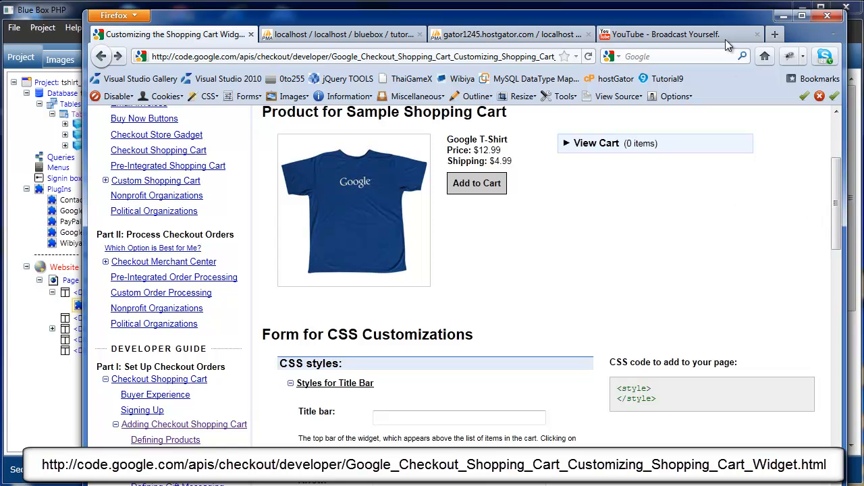
mouse_move(800, 41)
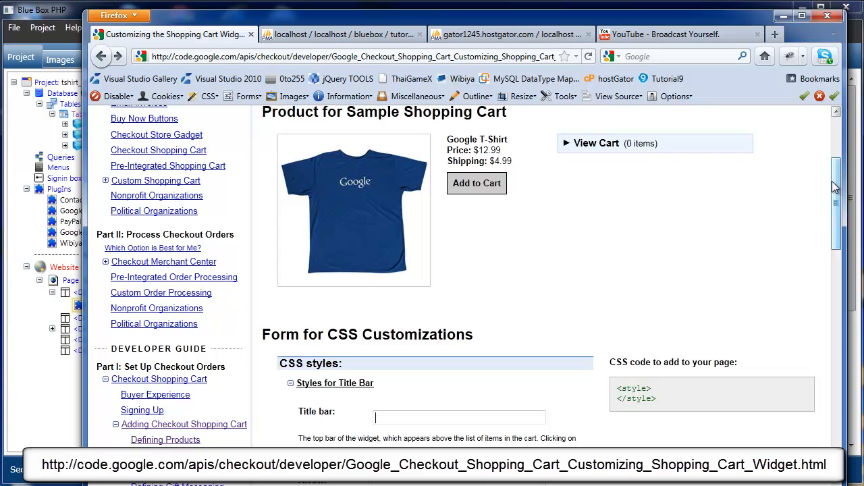
mouse_move(673, 148)
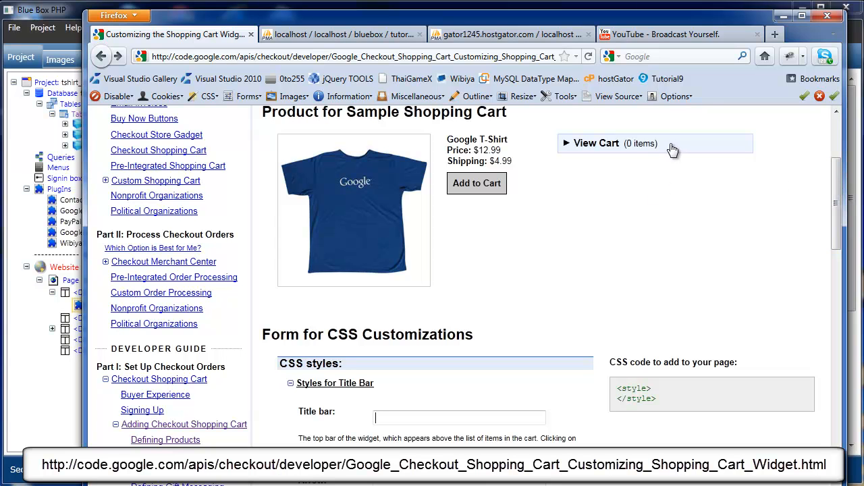
mouse_move(610, 156)
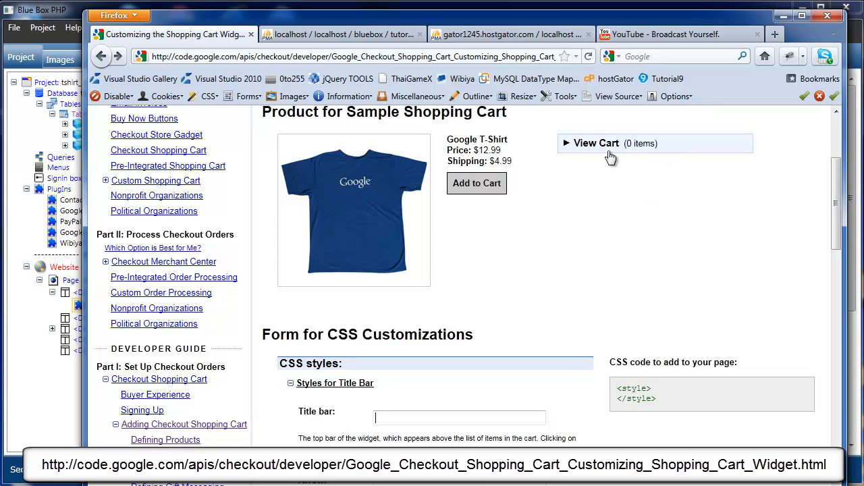
mouse_move(817, 280)
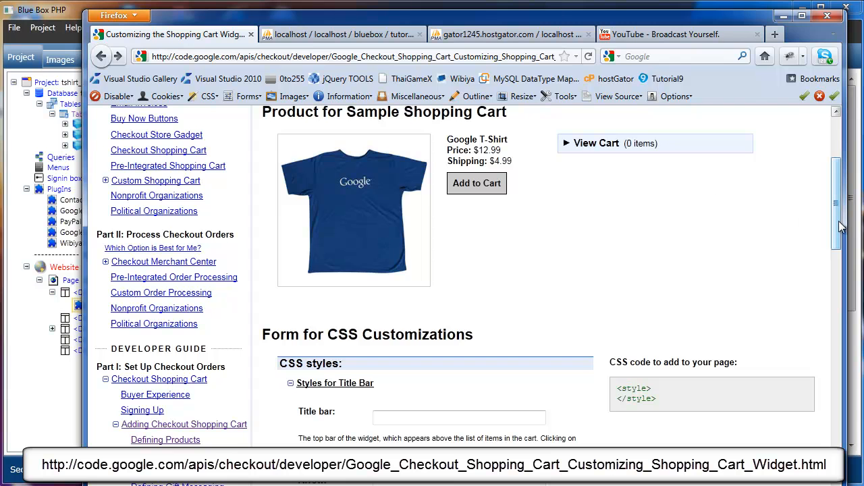
Scroll through the form to check the light red sample cart header and the generated override CSS
scroll(up, 3)
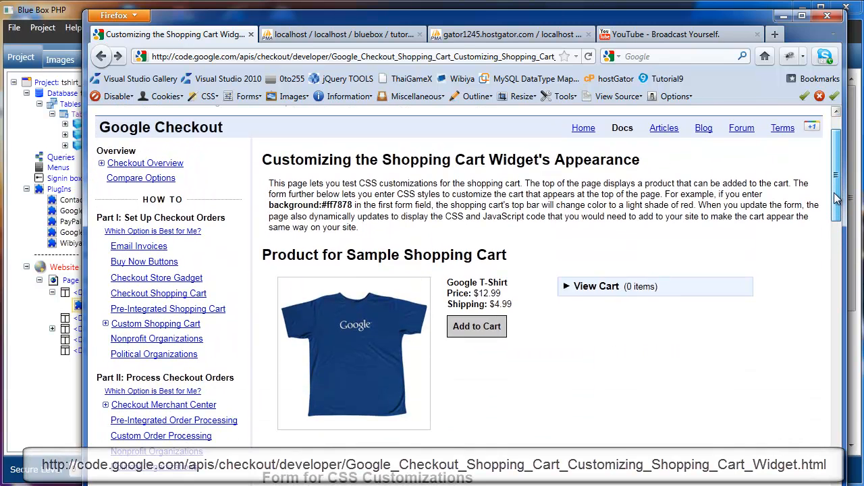
scroll(down, 3)
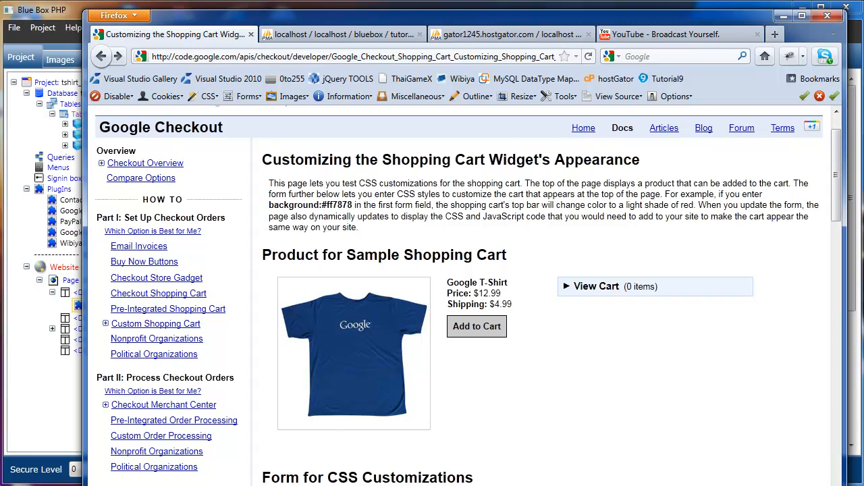
scroll(down, 3)
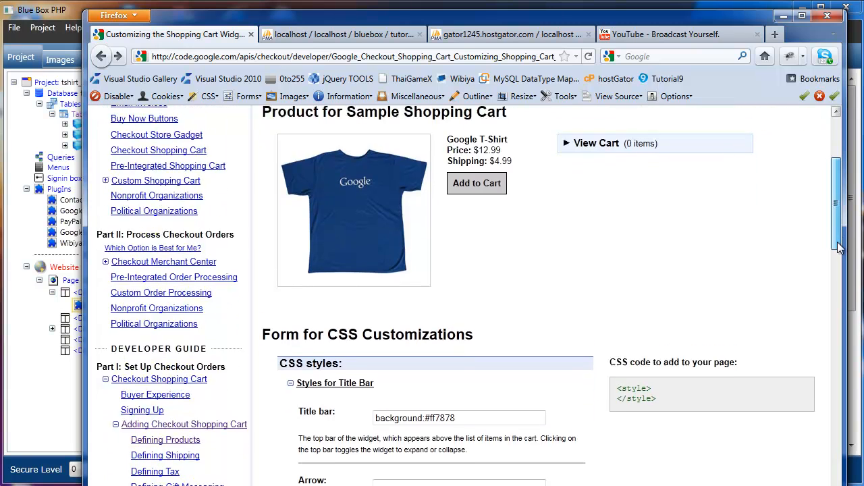
scroll(down, 3)
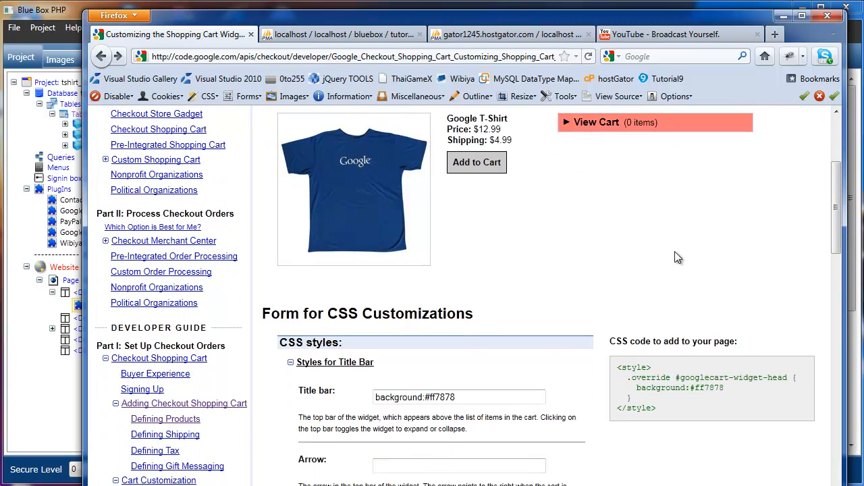
scroll(up, 3)
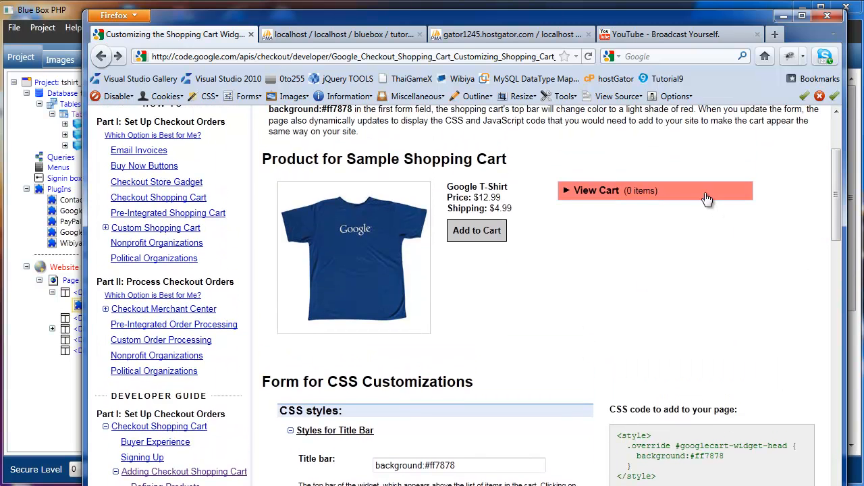
mouse_move(697, 199)
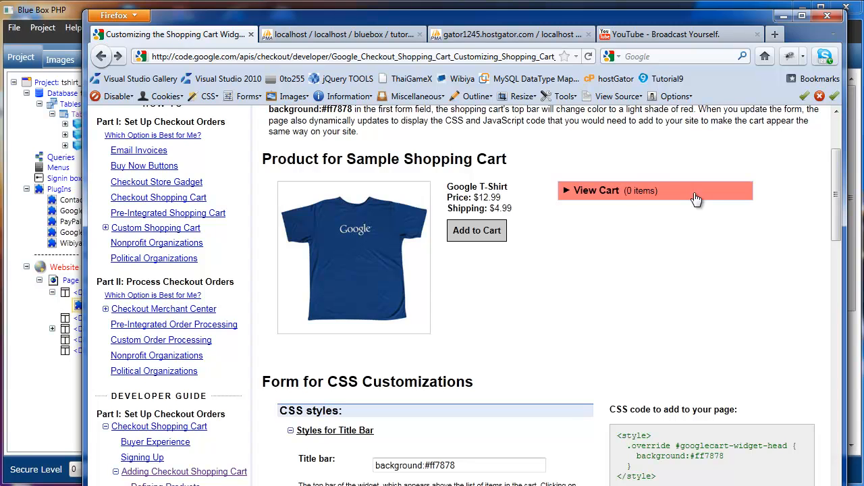
mouse_move(694, 200)
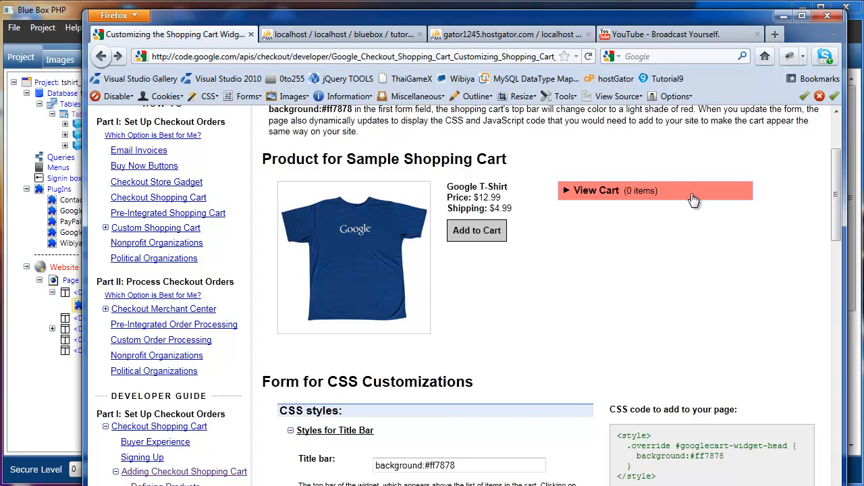
scroll(down, 3)
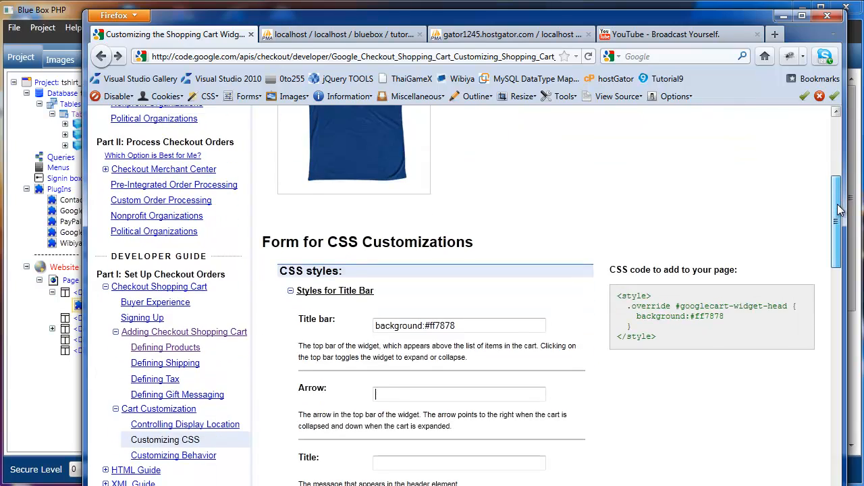
scroll(down, 3)
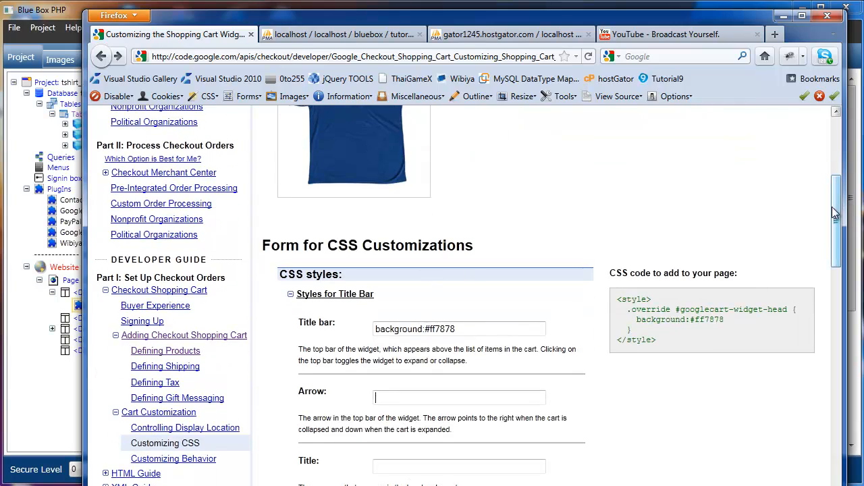
scroll(down, 3)
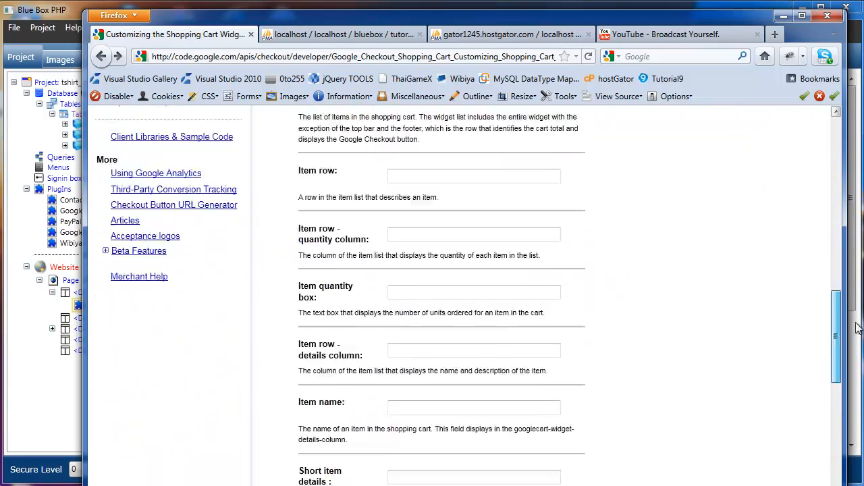
Copy the .override #googlecart-widget-head background:#ff7878 rule and minimize Firefox
scroll(up, 3)
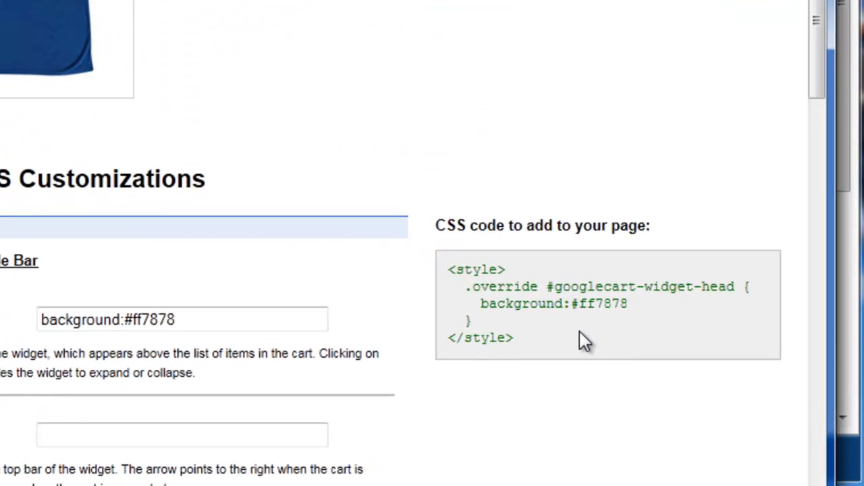
mouse_move(489, 335)
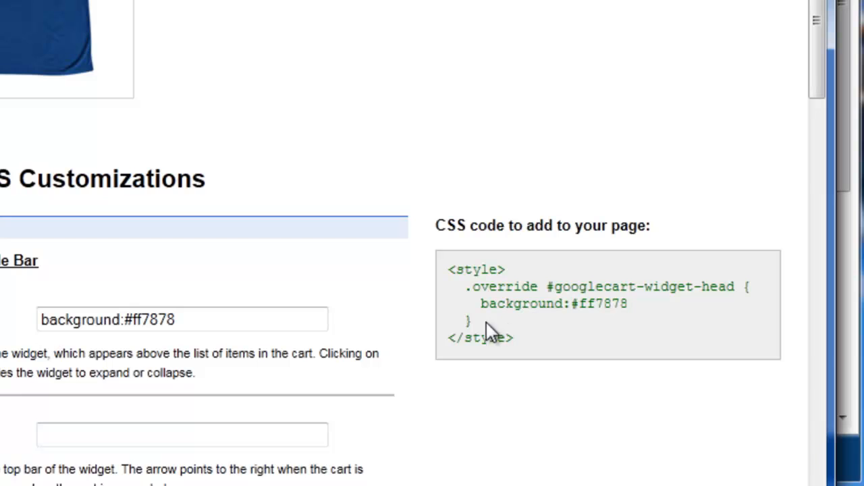
mouse_move(469, 289)
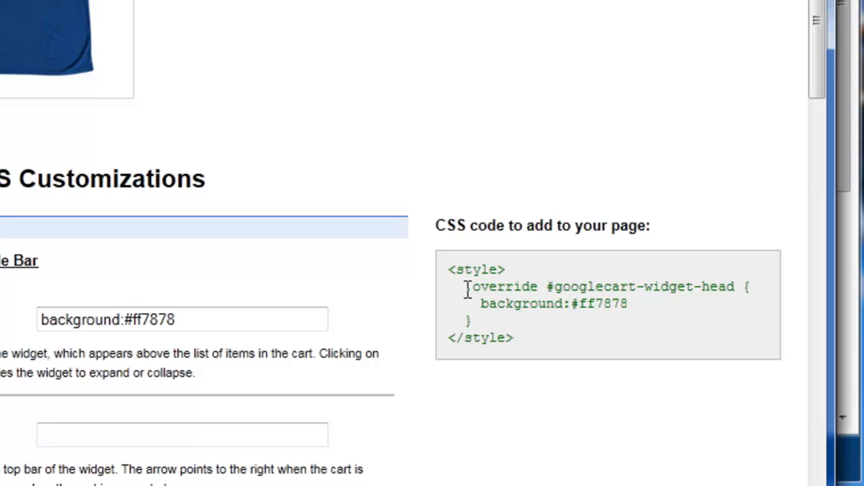
click(181, 434)
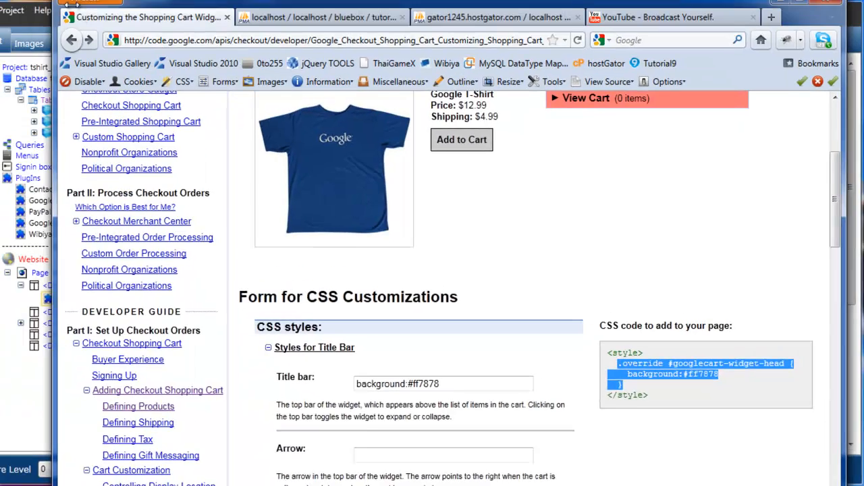
click(785, 15)
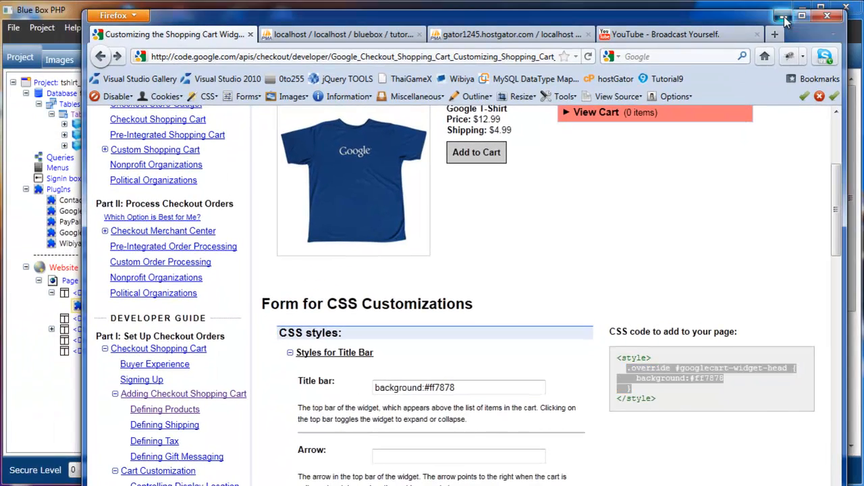
click(783, 16)
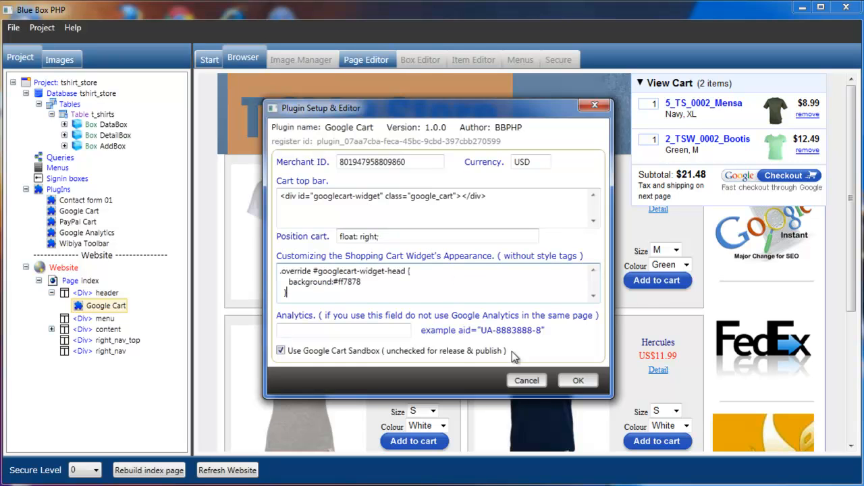
mouse_move(579, 381)
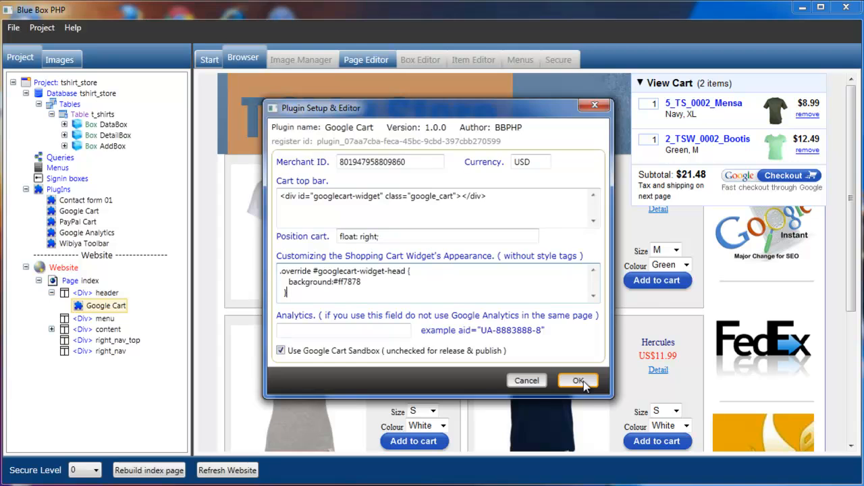
Confirm the Plugin Setup dialog with OK to save the pasted header override CSS
click(578, 381)
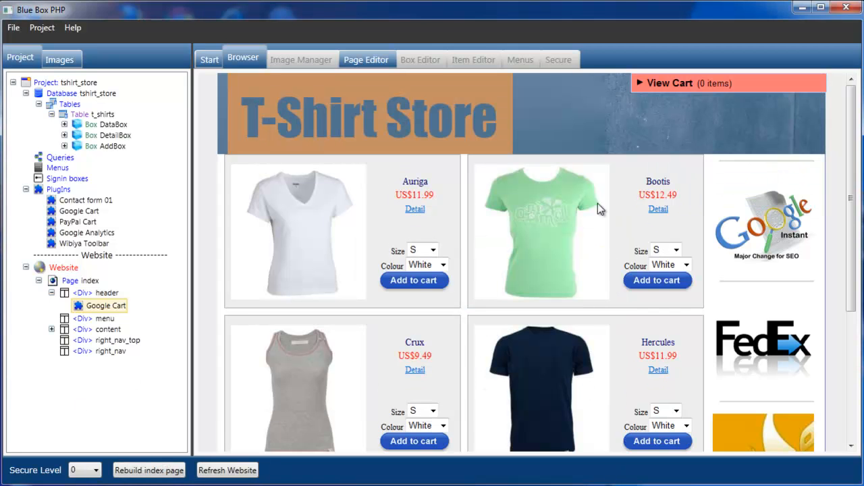
mouse_move(638, 87)
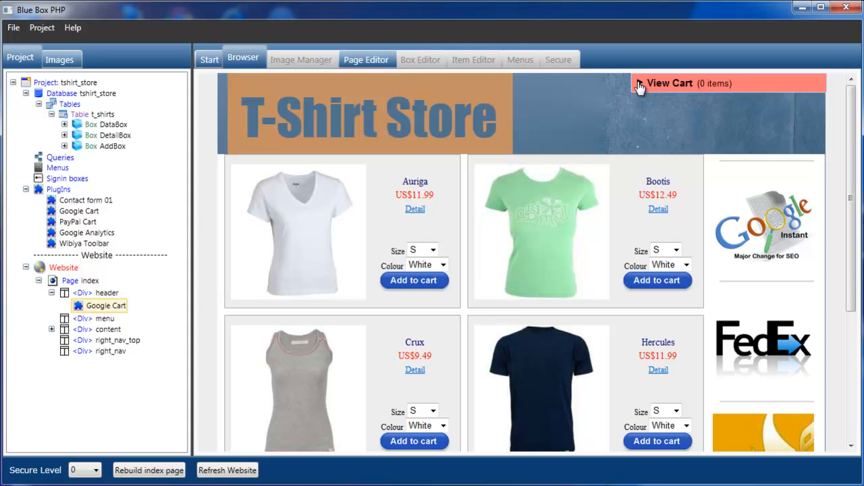
mouse_move(643, 106)
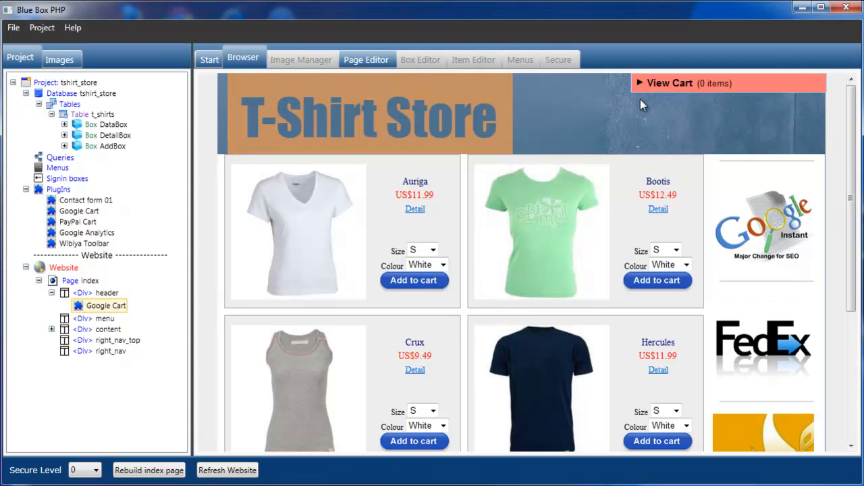
mouse_move(640, 92)
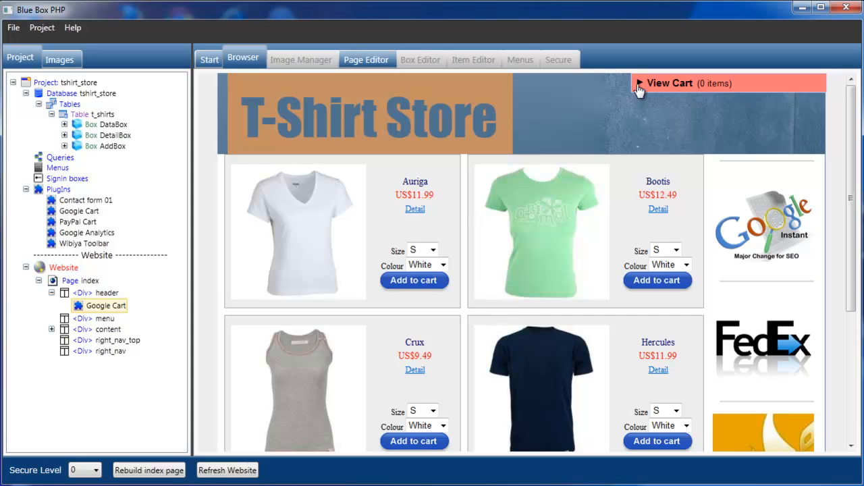
click(670, 84)
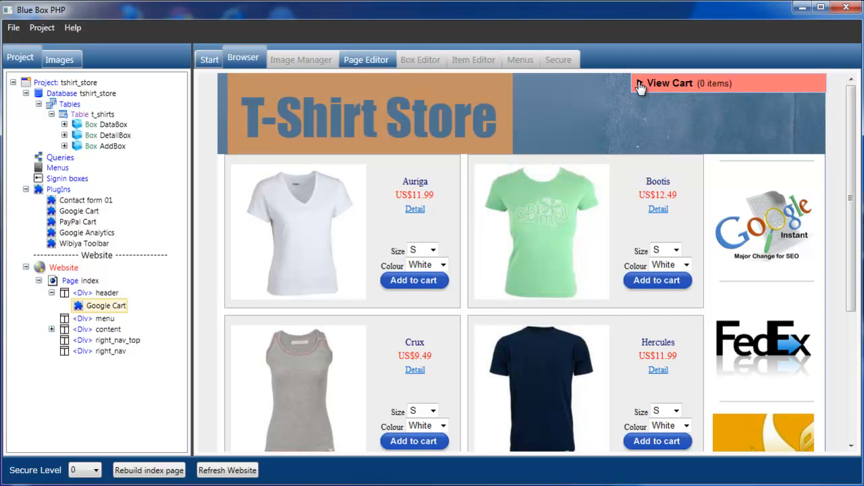
mouse_move(602, 127)
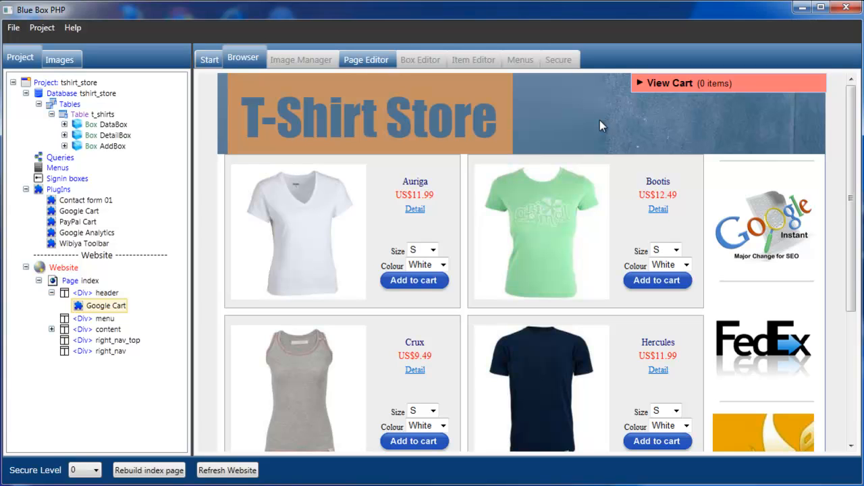
mouse_move(439, 284)
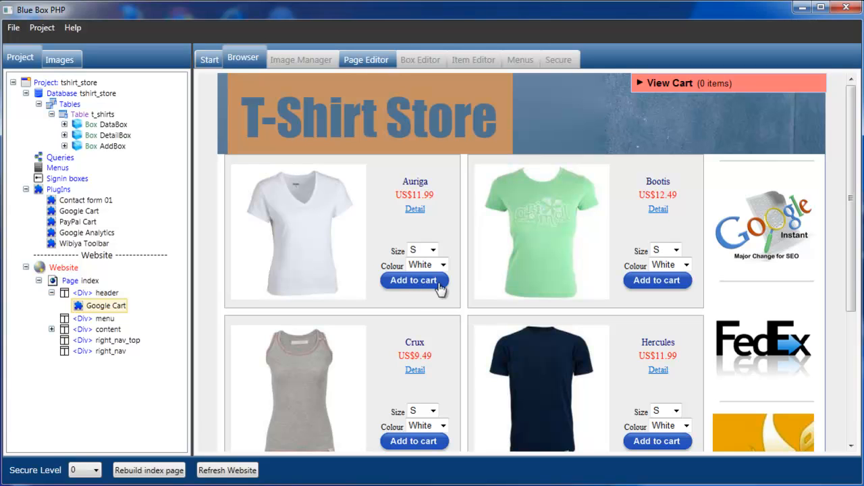